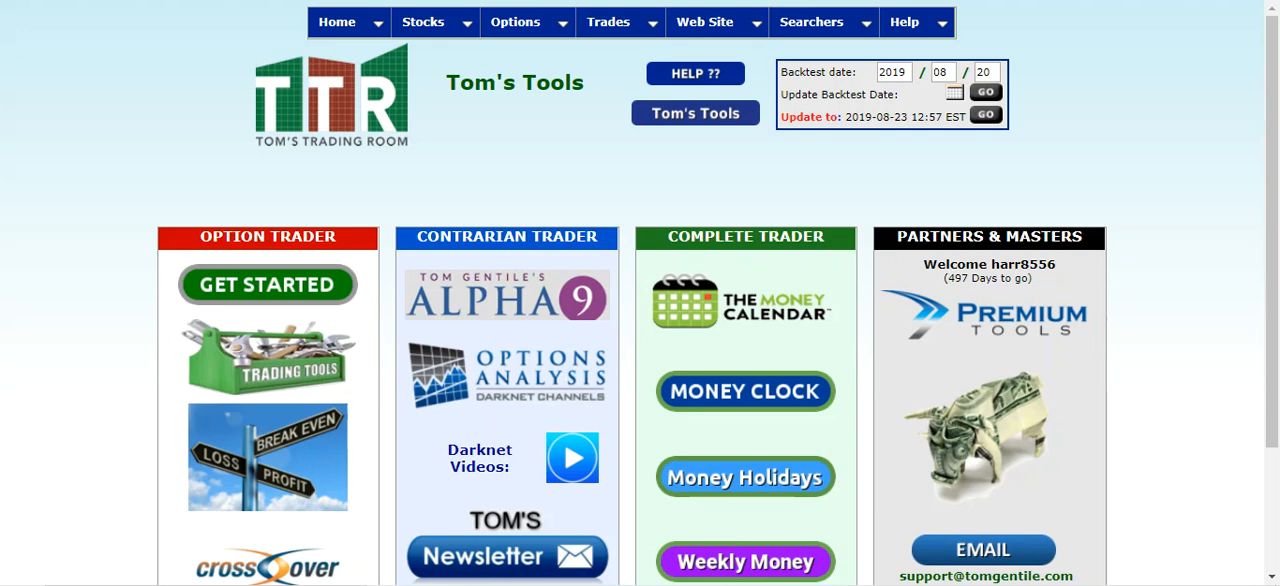
mouse_move(184, 104)
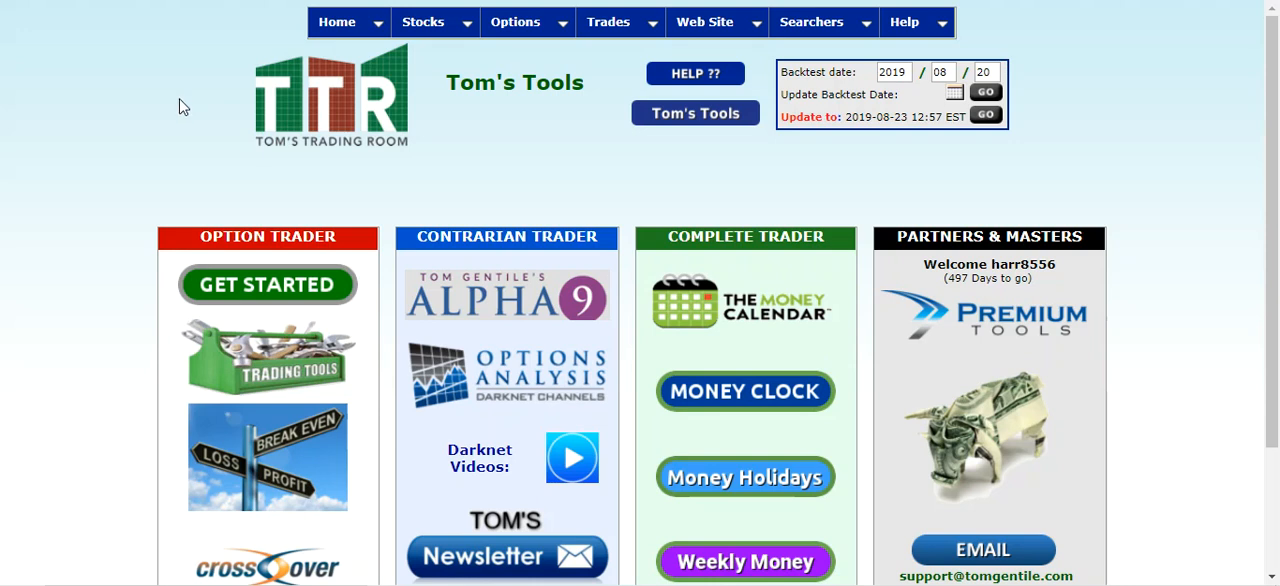
mouse_move(150, 136)
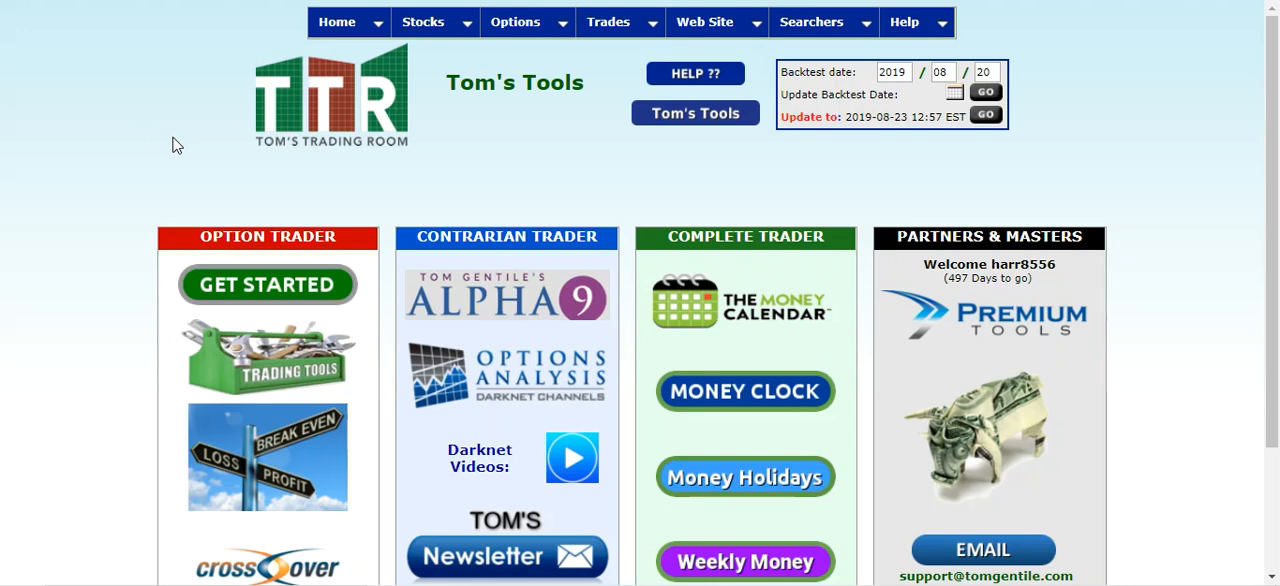
Sort the Money Calendar by highest Power Meter and open the AMZN buy trade (Aug 20 - Sep 19, 2019).
click(986, 72)
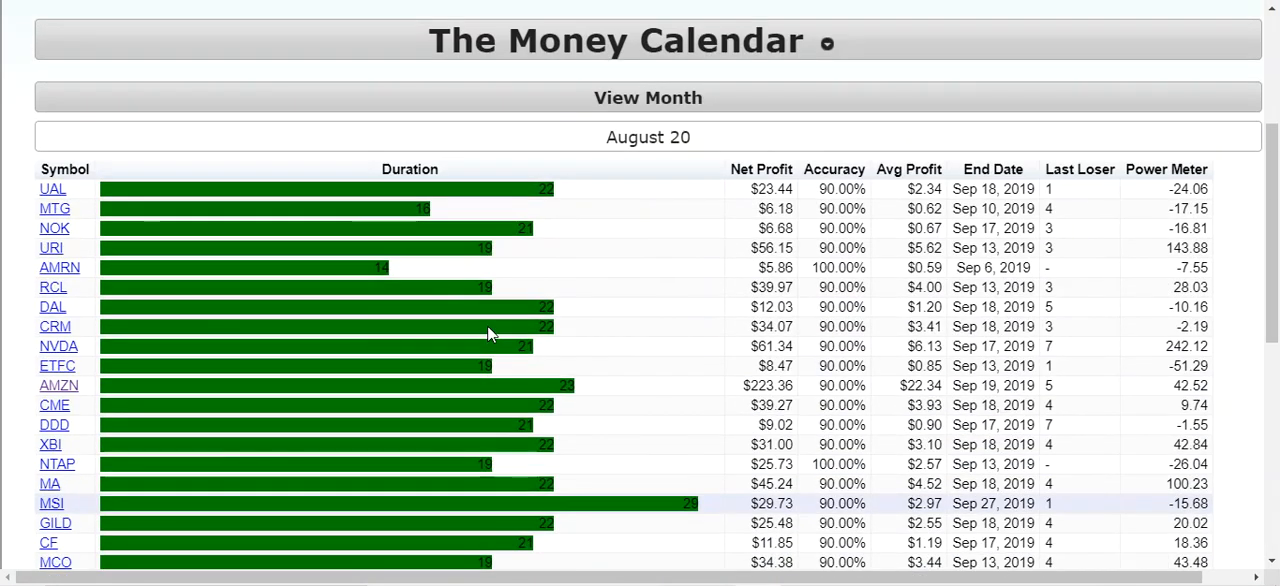
click(1166, 168)
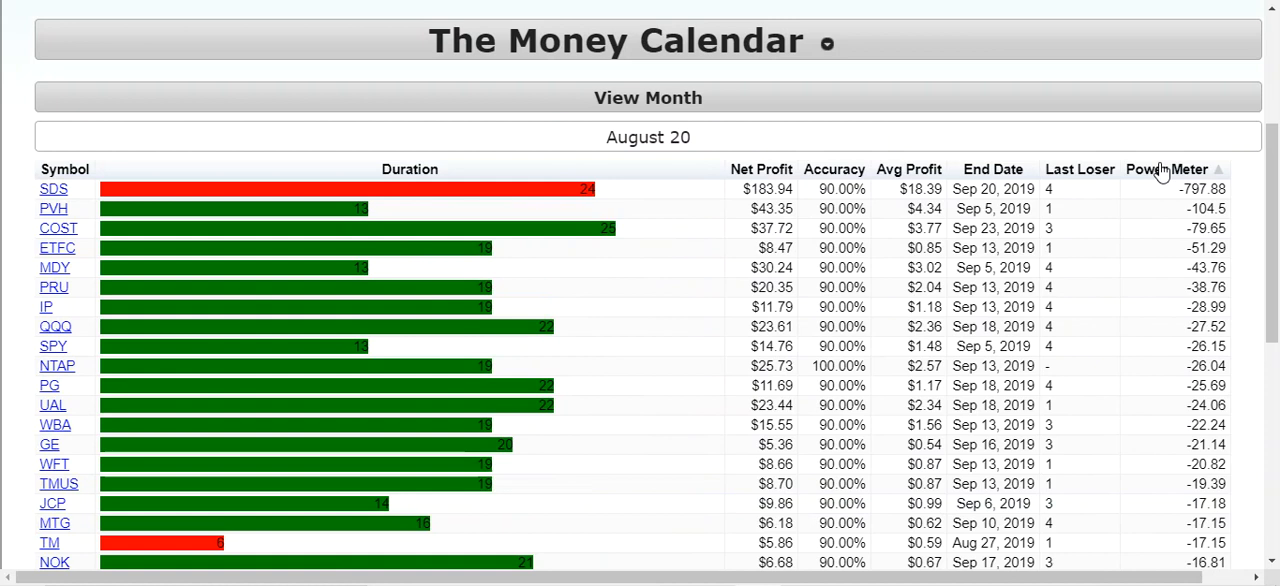
click(1166, 168)
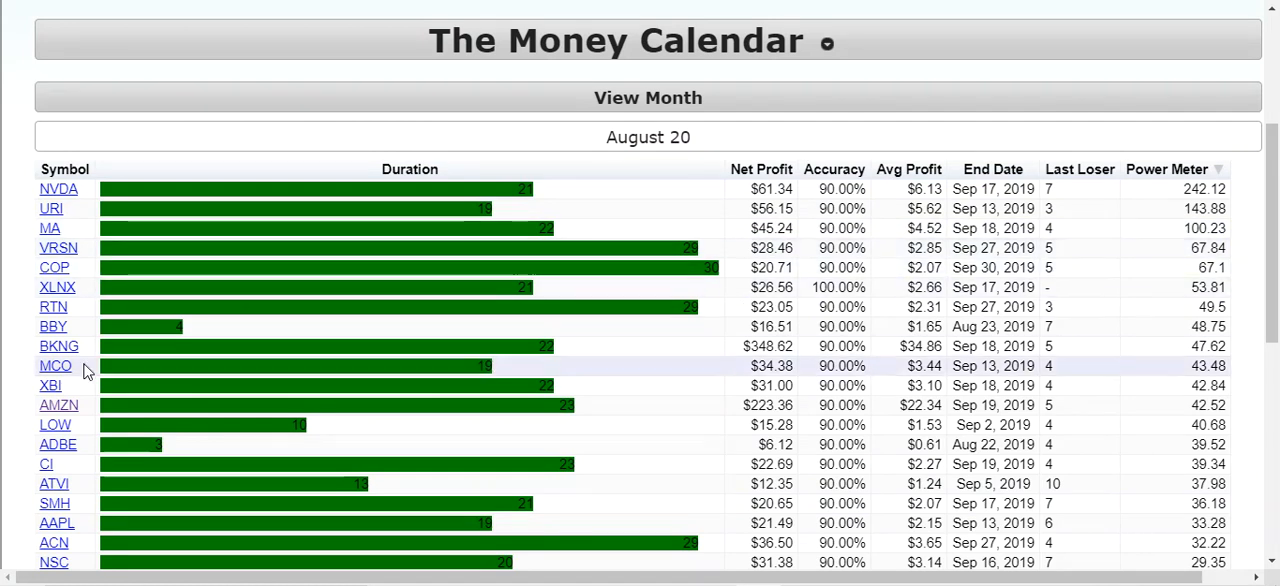
click(60, 404)
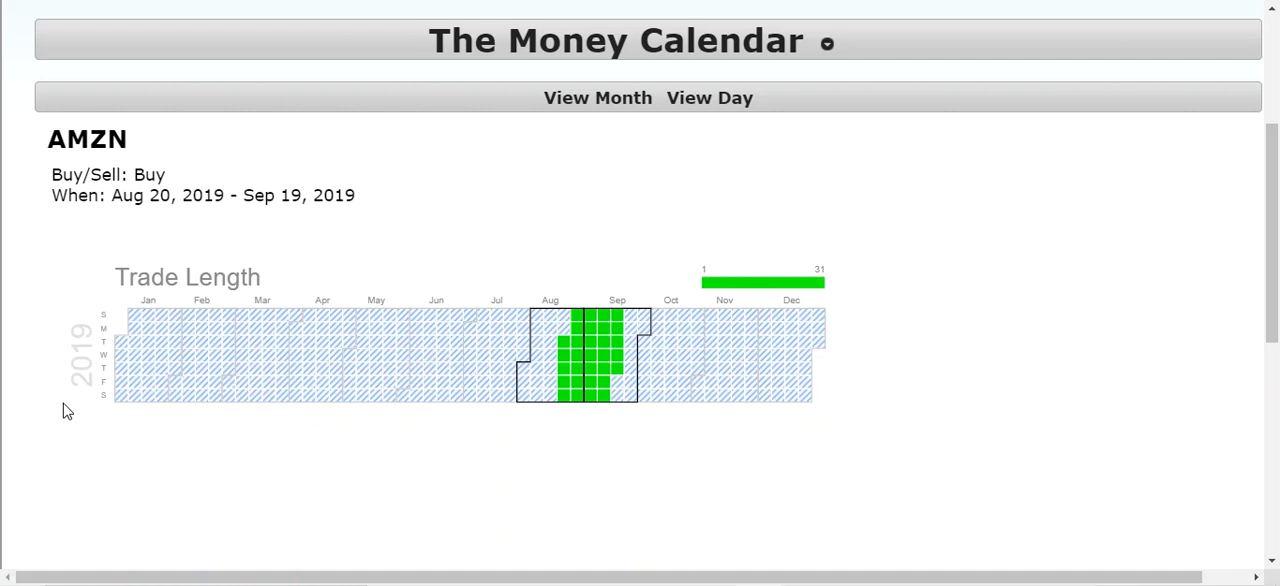
mouse_move(20, 444)
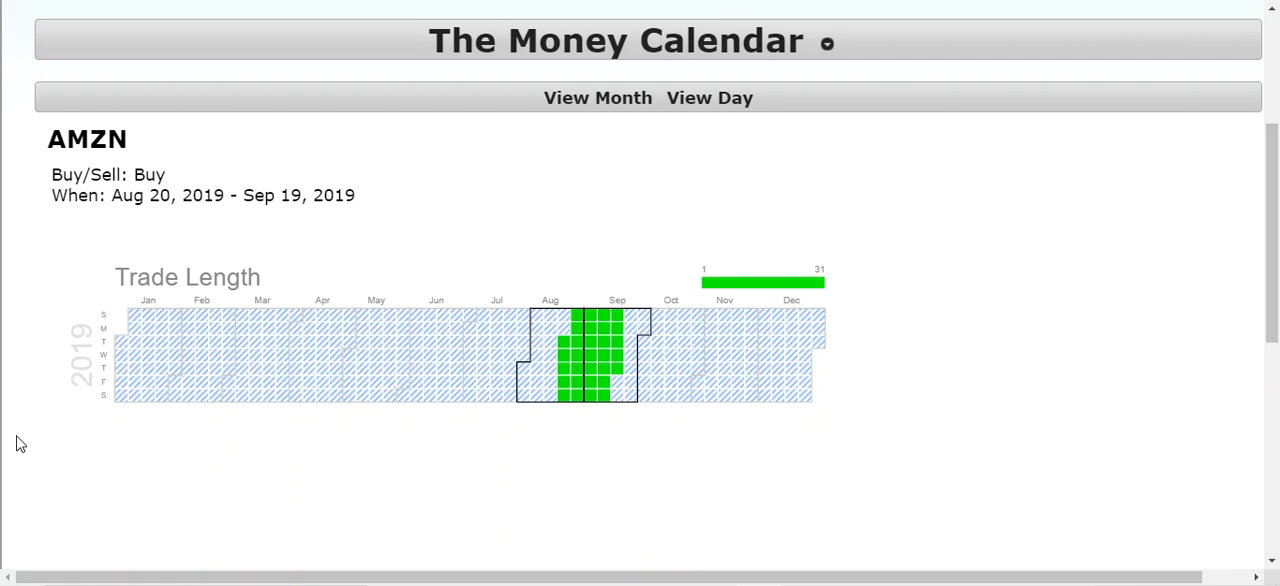
mouse_move(728, 198)
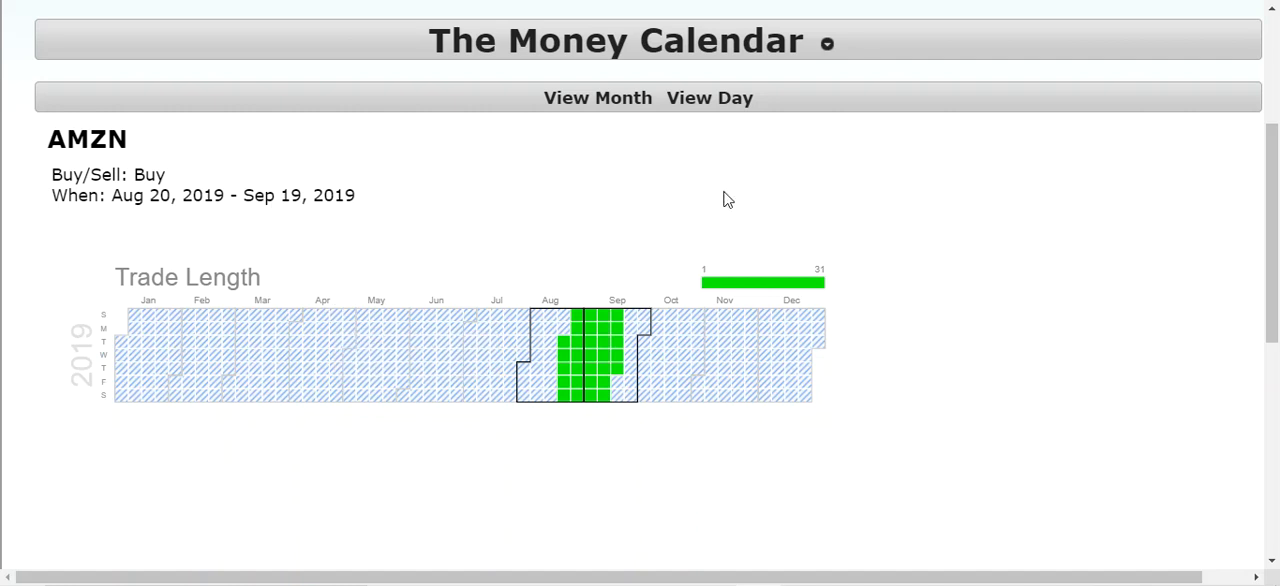
scroll(down, 3)
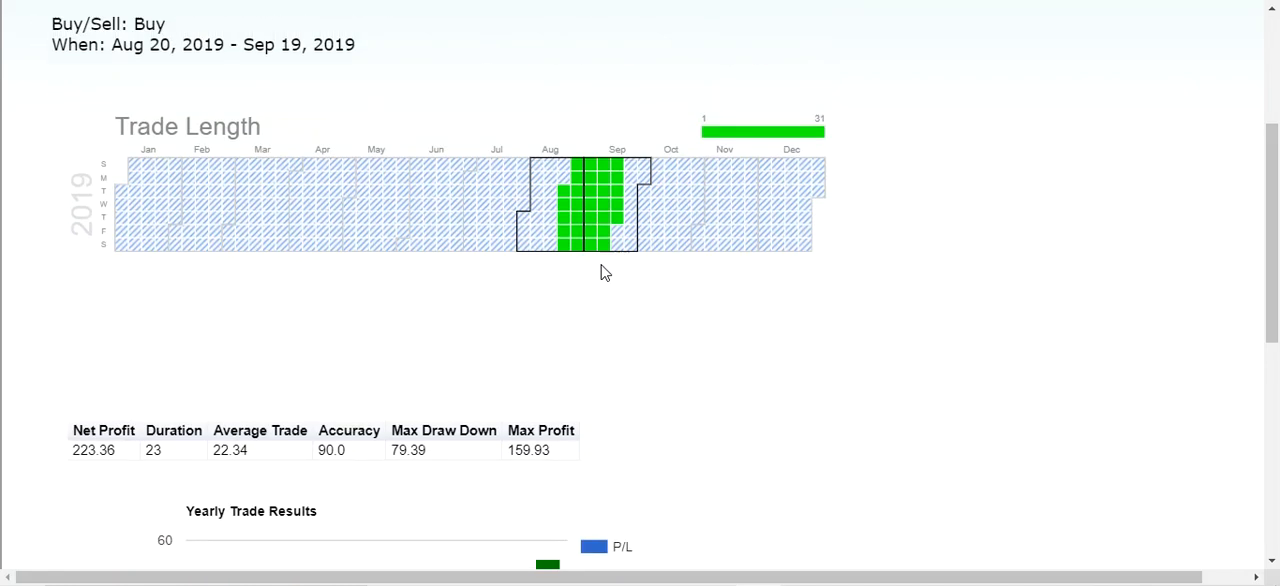
scroll(up, 3)
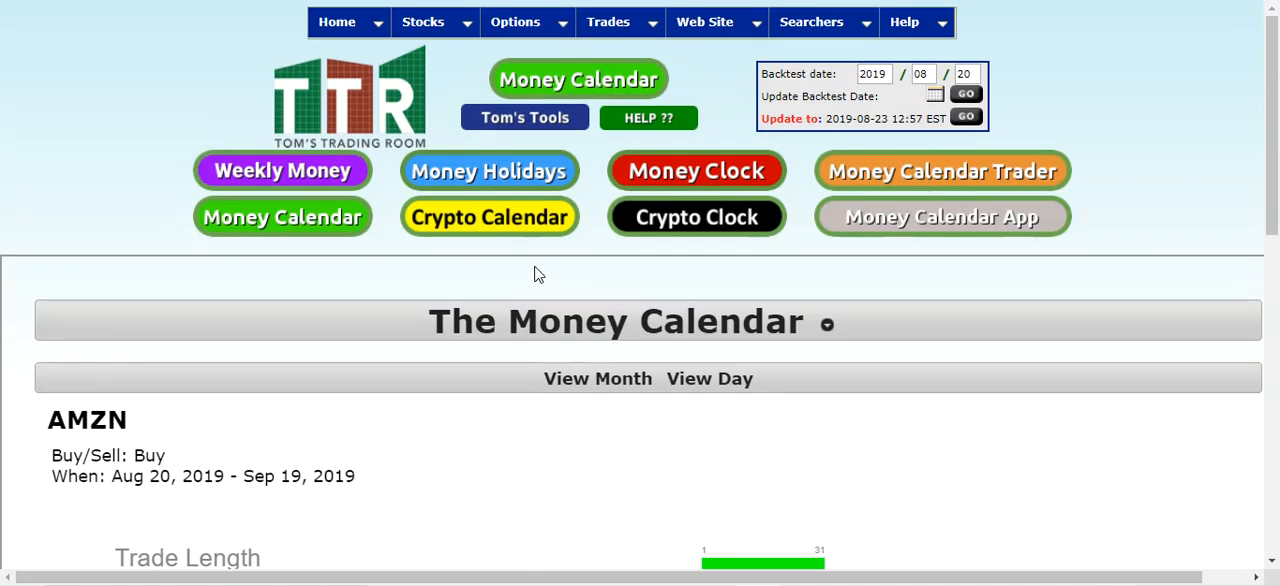
Bring up Find Trades under Multi-Strategies and change the stock symbol from LOW to AMZN.
click(812, 20)
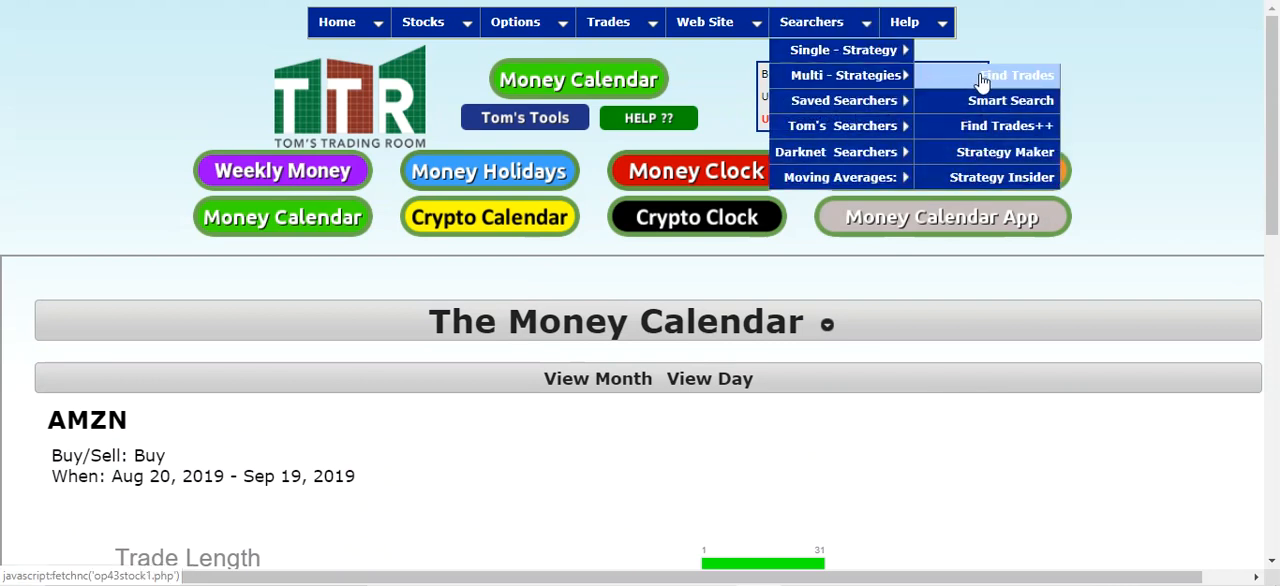
click(1016, 76)
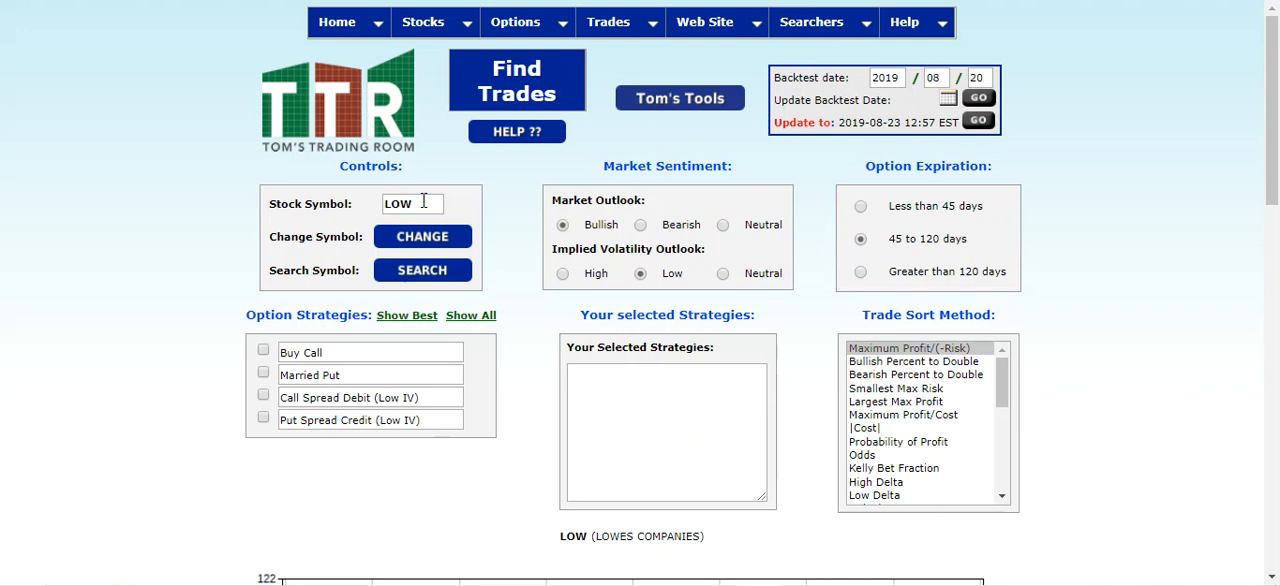
click(412, 204)
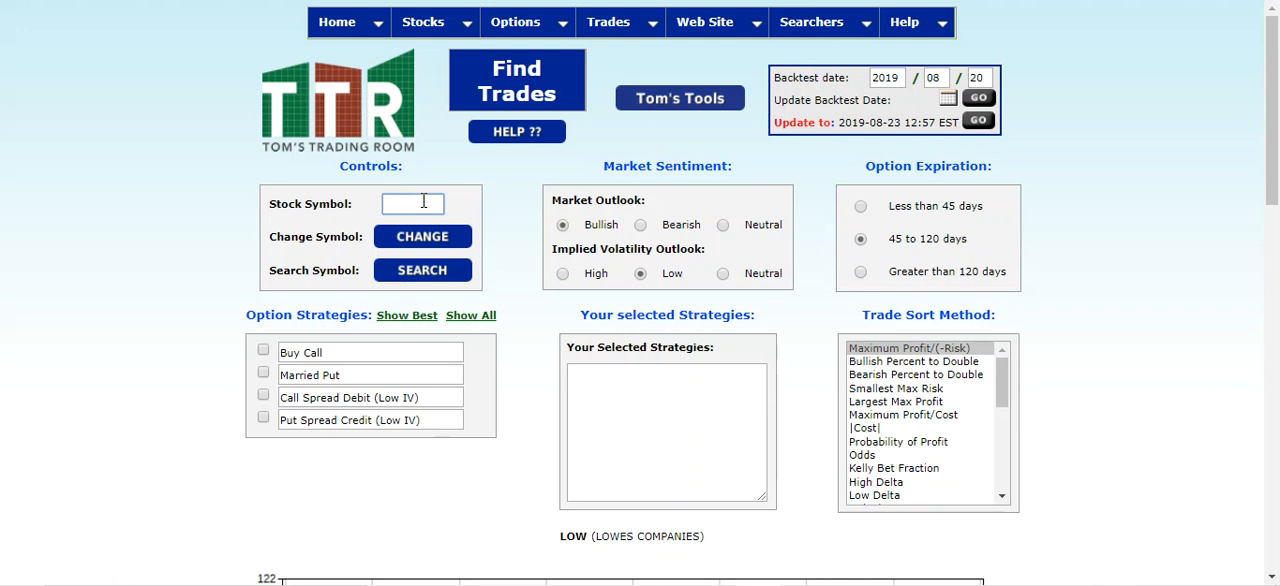
text(amzn)
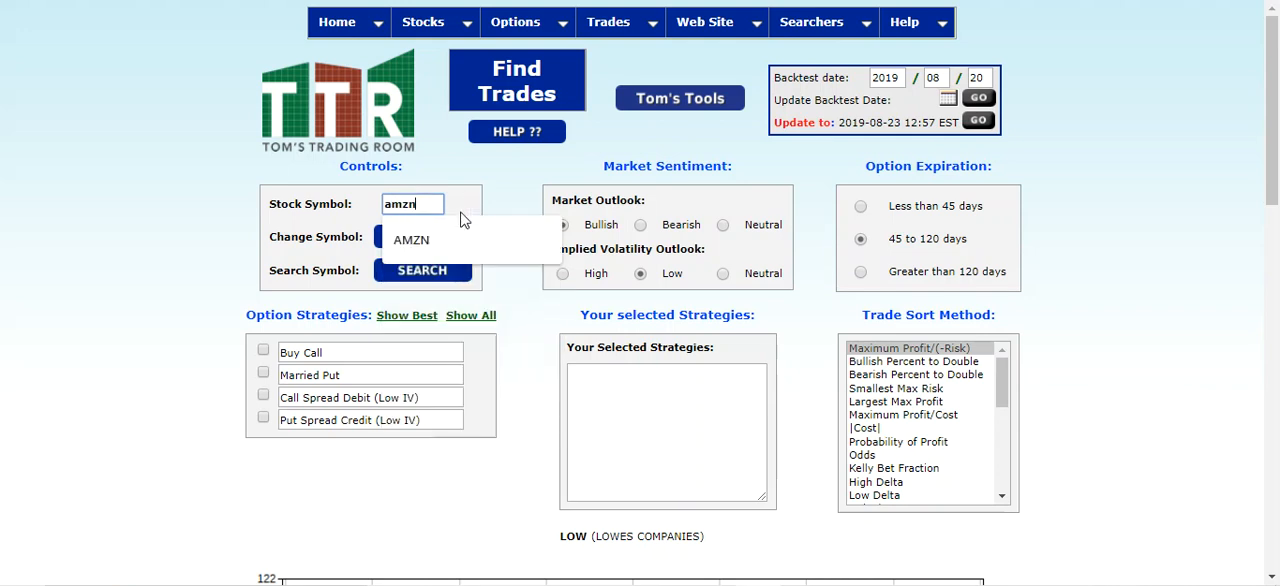
click(412, 240)
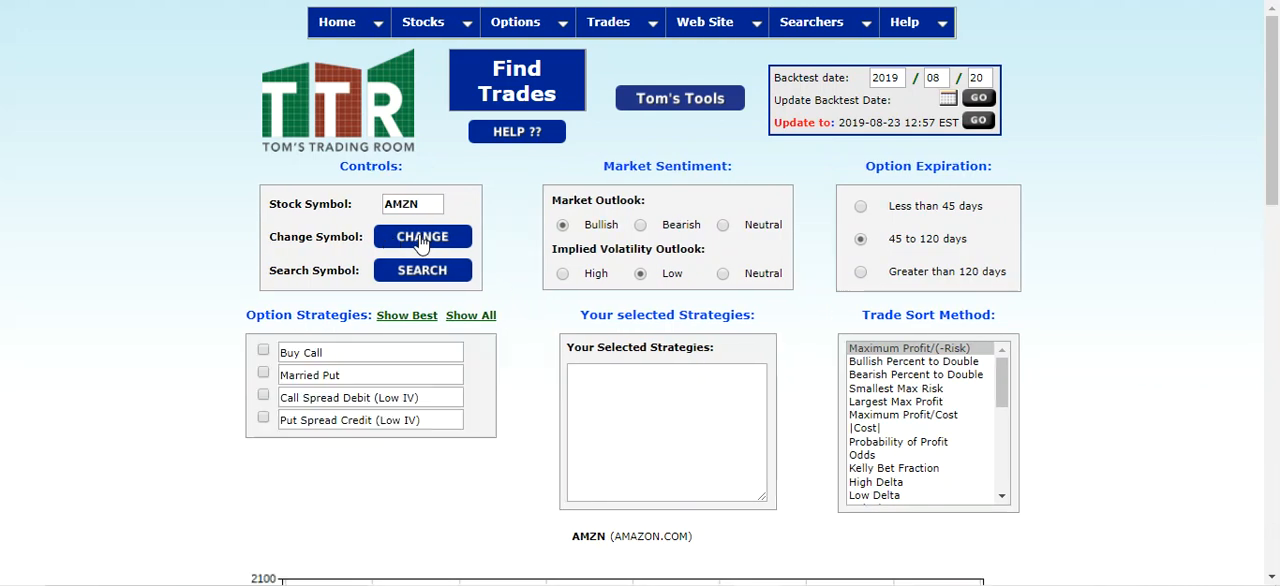
mouse_move(738, 180)
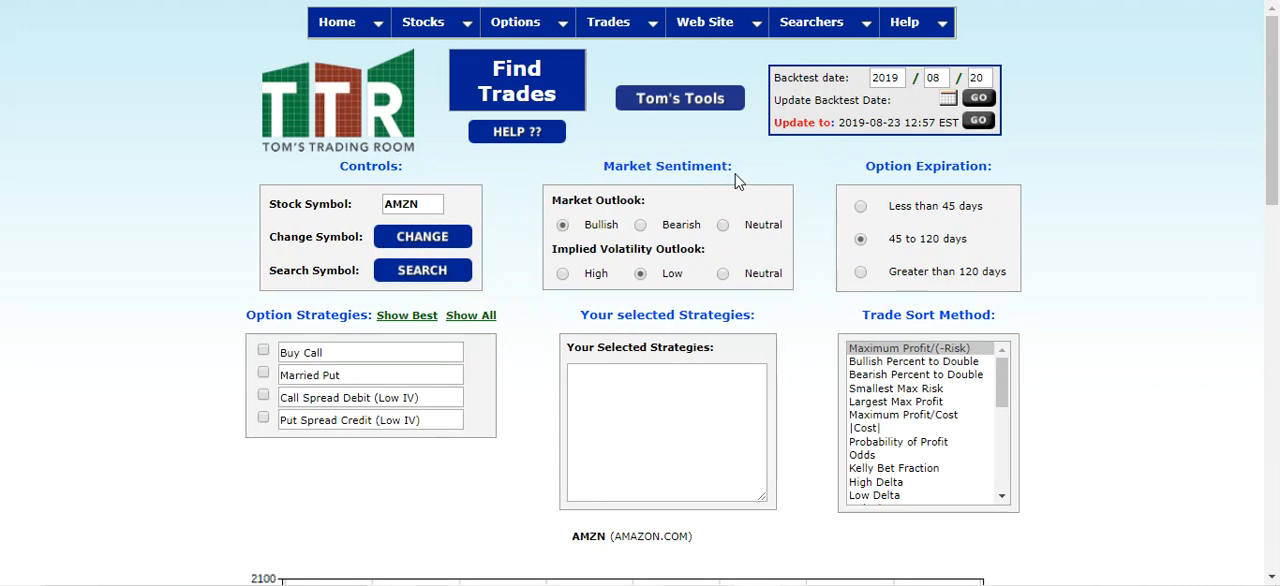
mouse_move(982, 200)
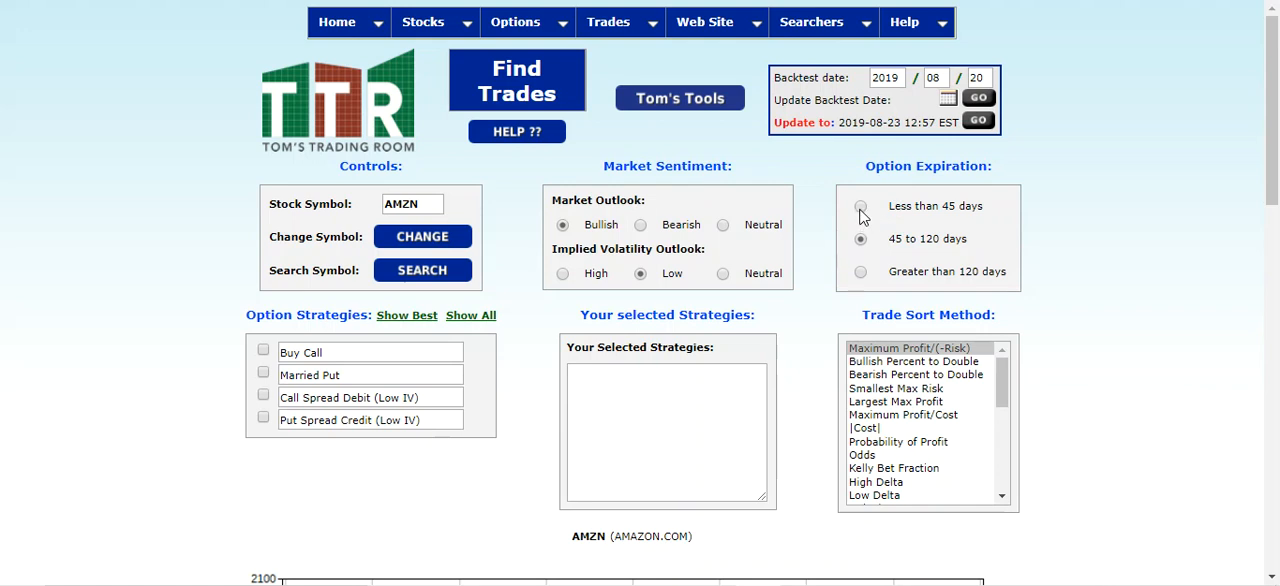
mouse_move(864, 212)
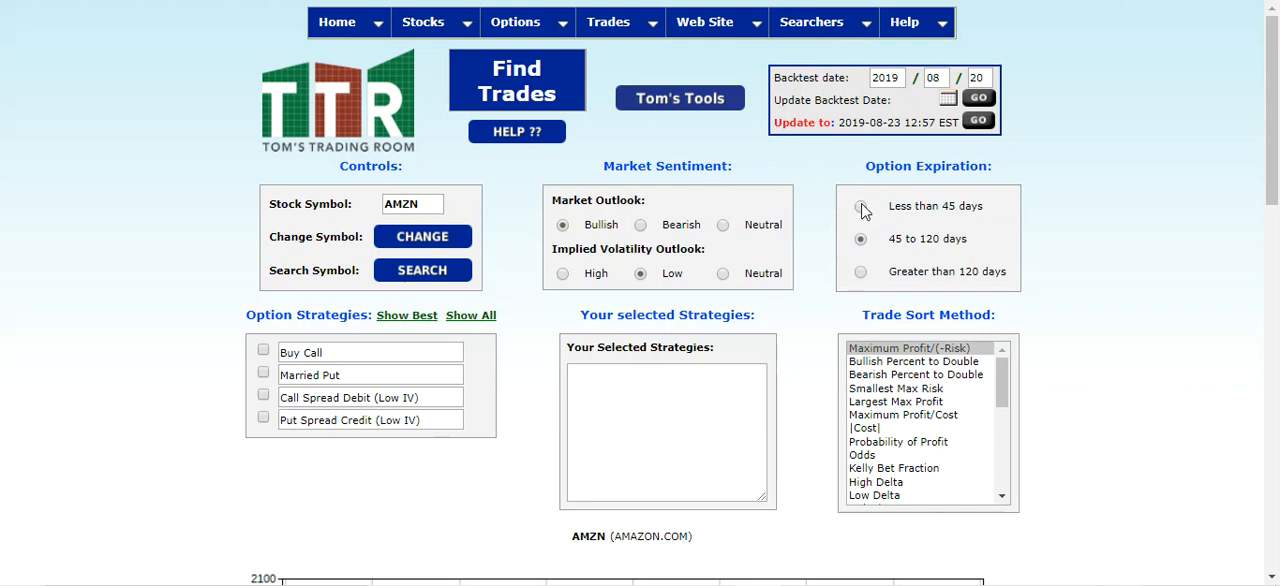
Search AMZN for Call Spread Debit (Low IV) trades expiring in less than 45 days.
click(860, 206)
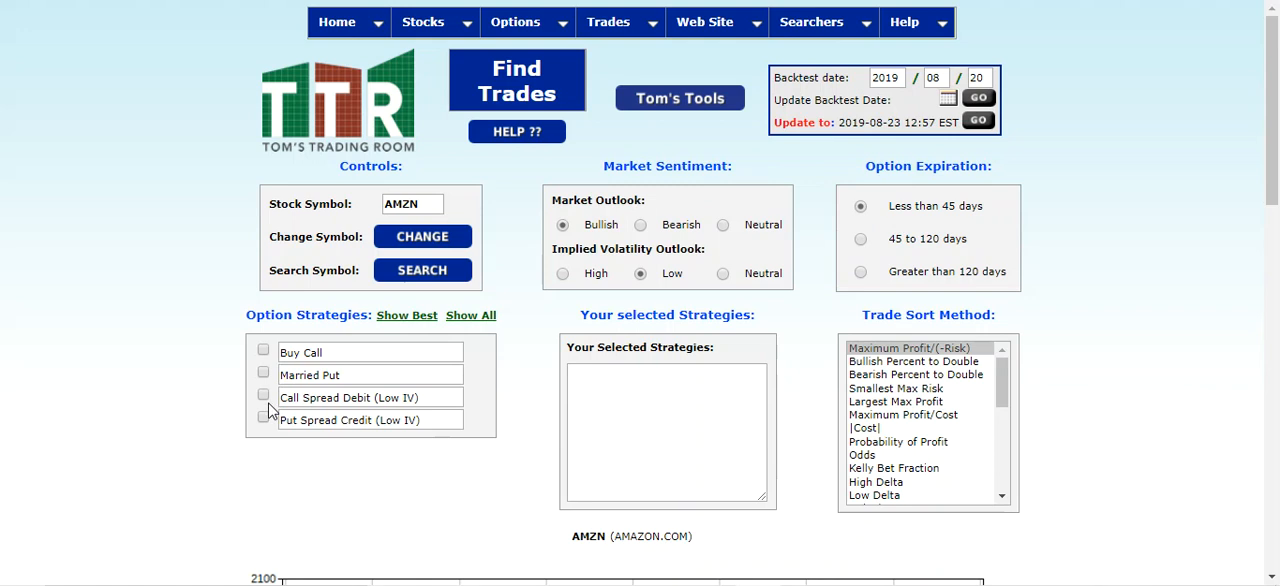
click(264, 396)
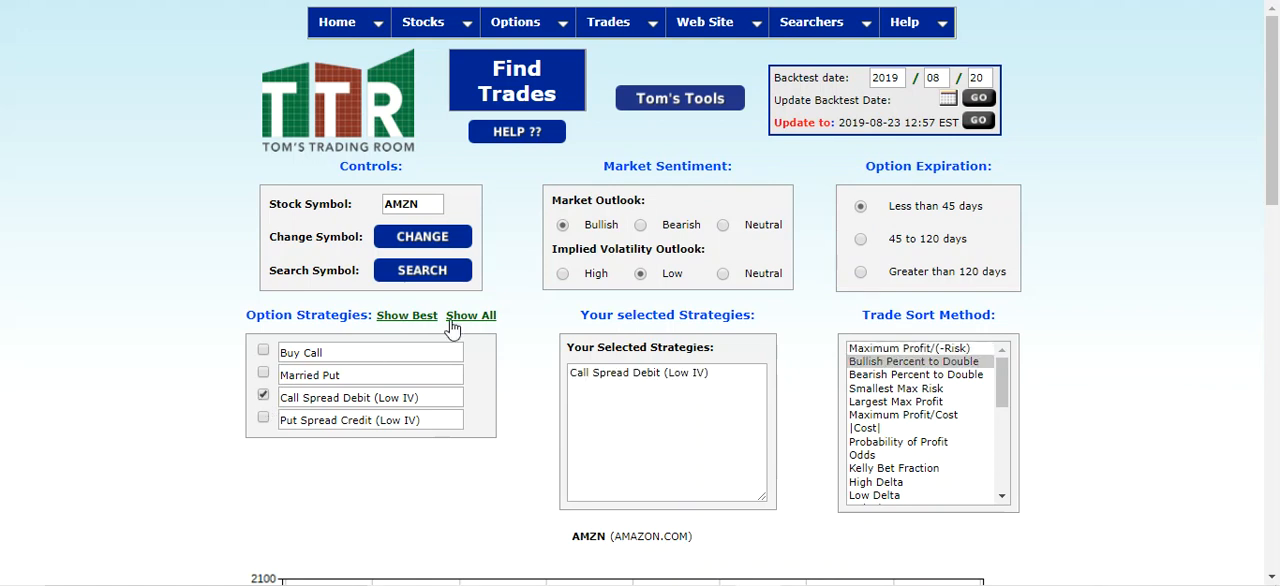
click(422, 270)
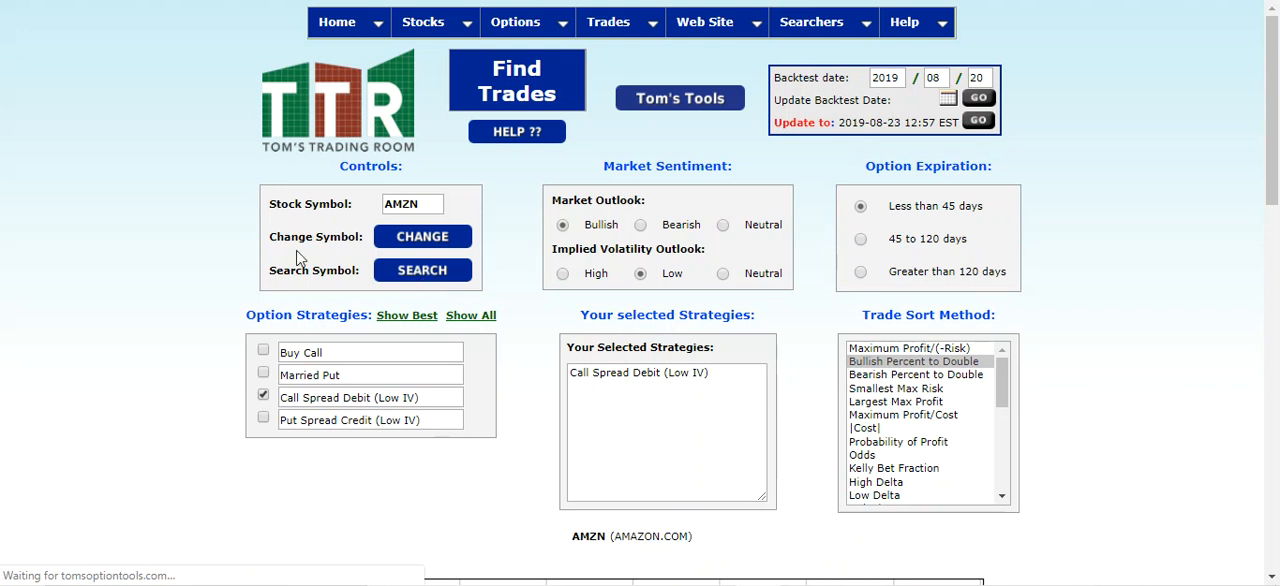
mouse_move(192, 274)
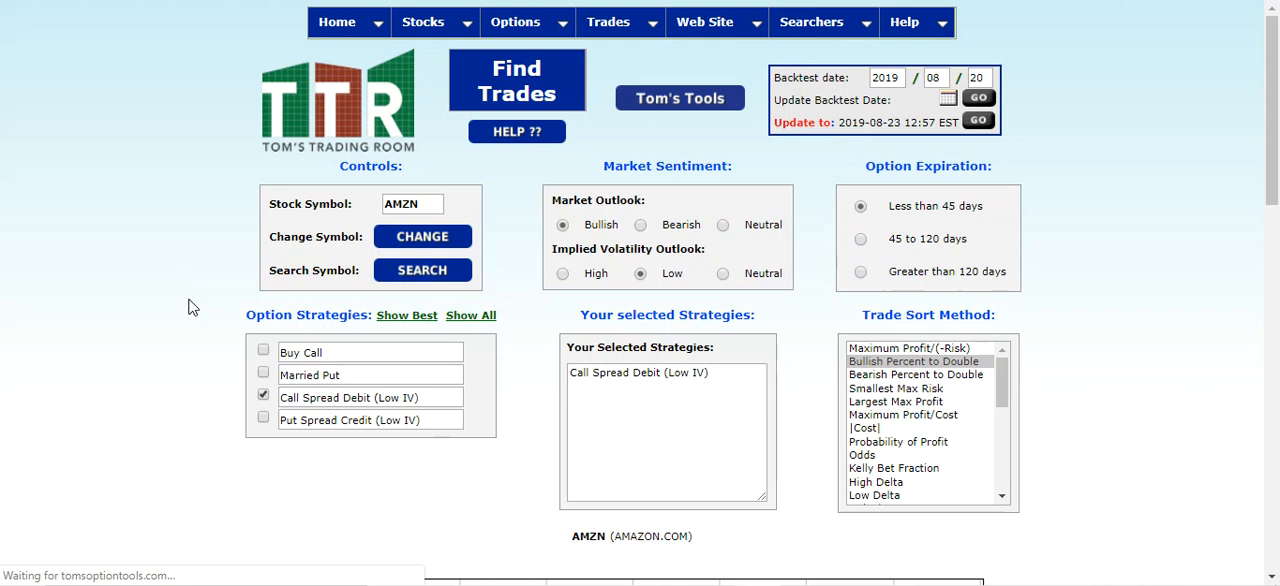
mouse_move(156, 300)
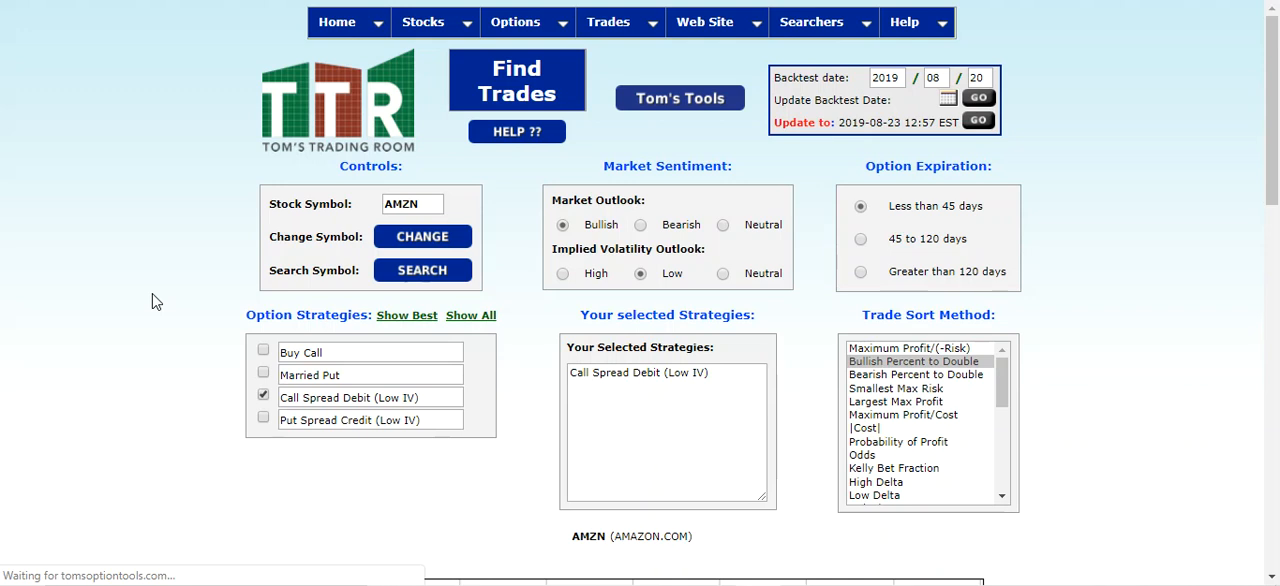
mouse_move(142, 232)
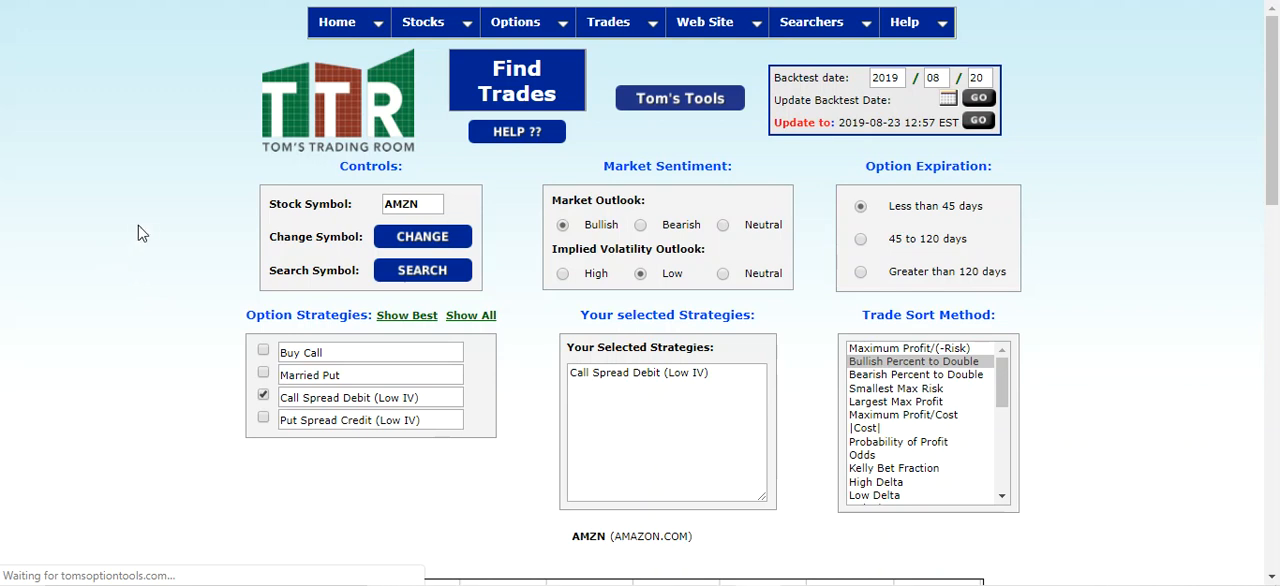
mouse_move(172, 228)
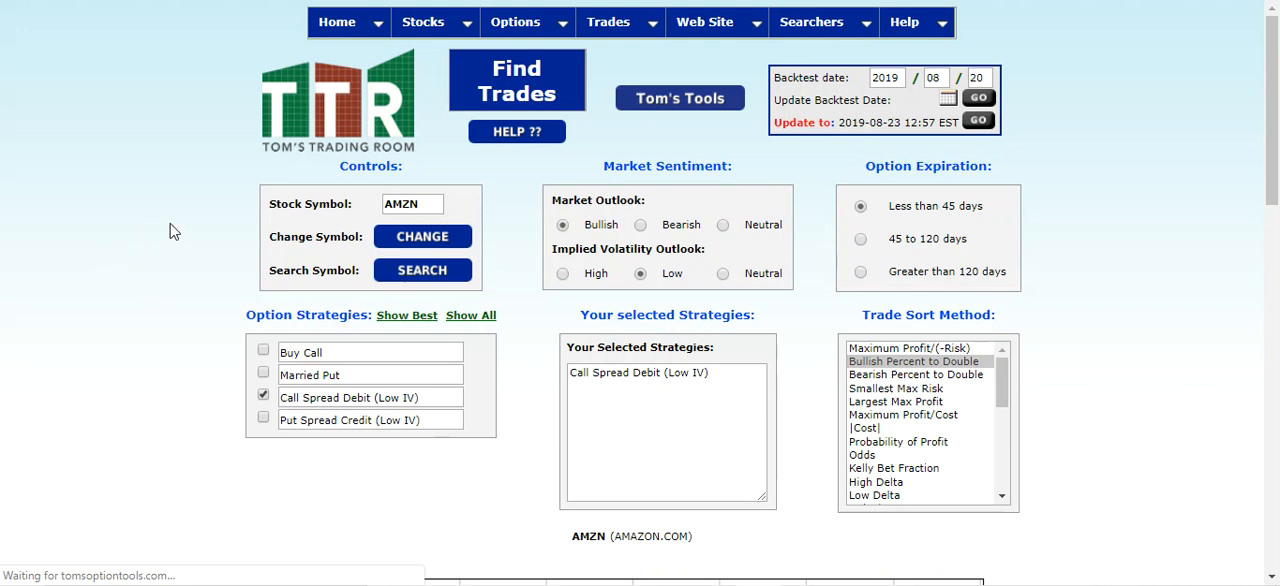
Scroll through the 150 AMZN Aug 30 call spread results sorted by Bullish Percent to Double.
scroll(down, 3)
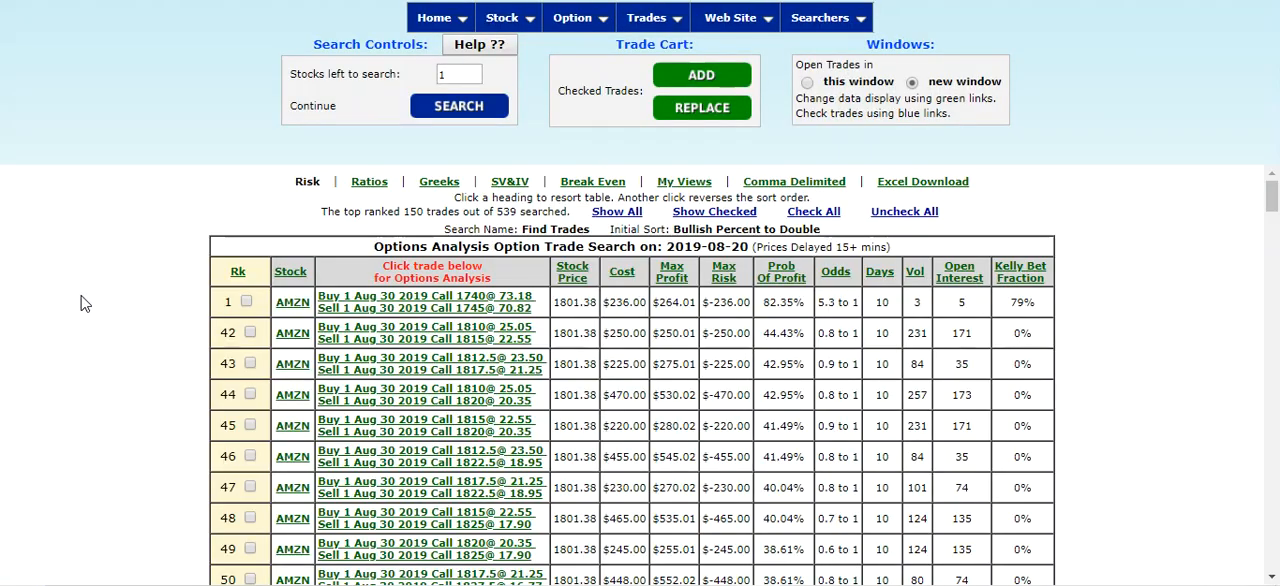
scroll(down, 3)
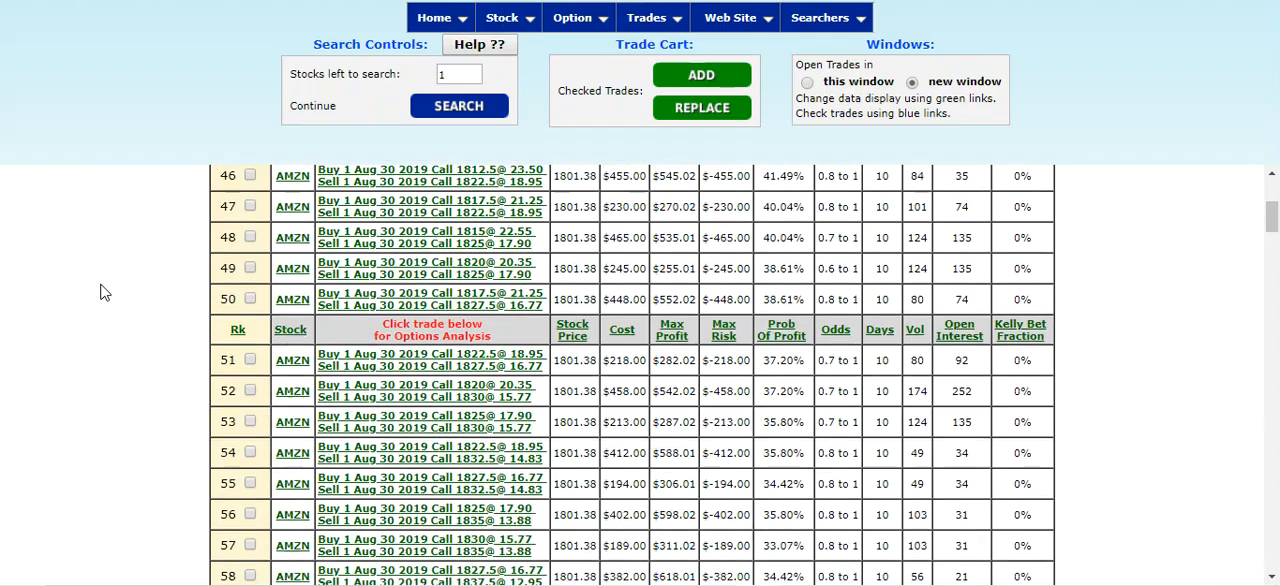
scroll(down, 3)
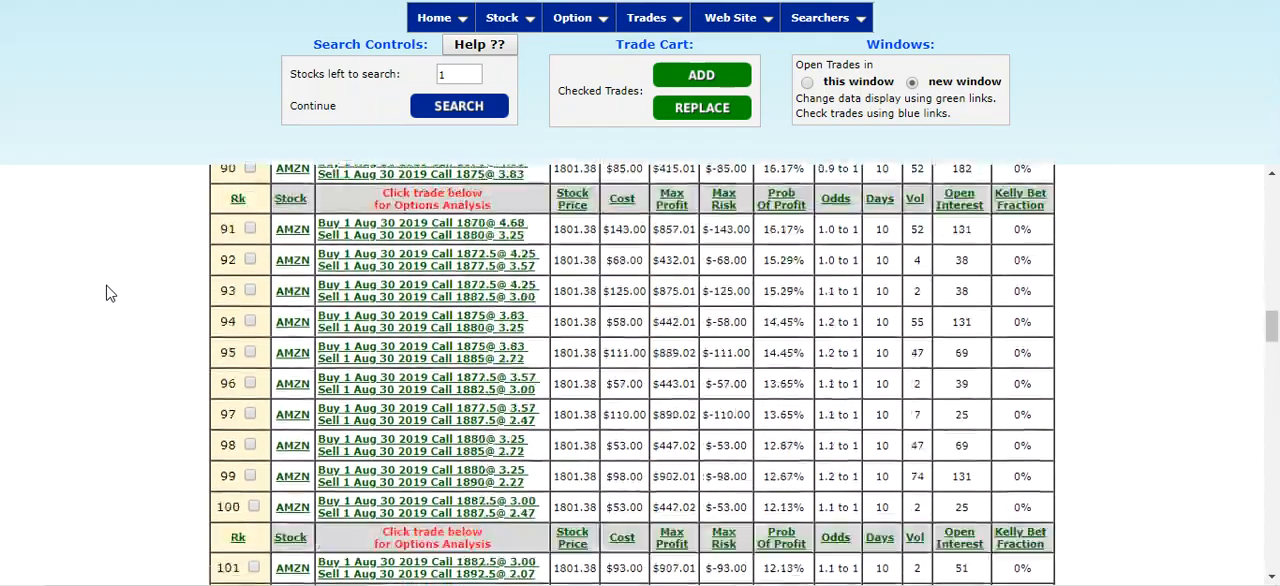
scroll(down, 3)
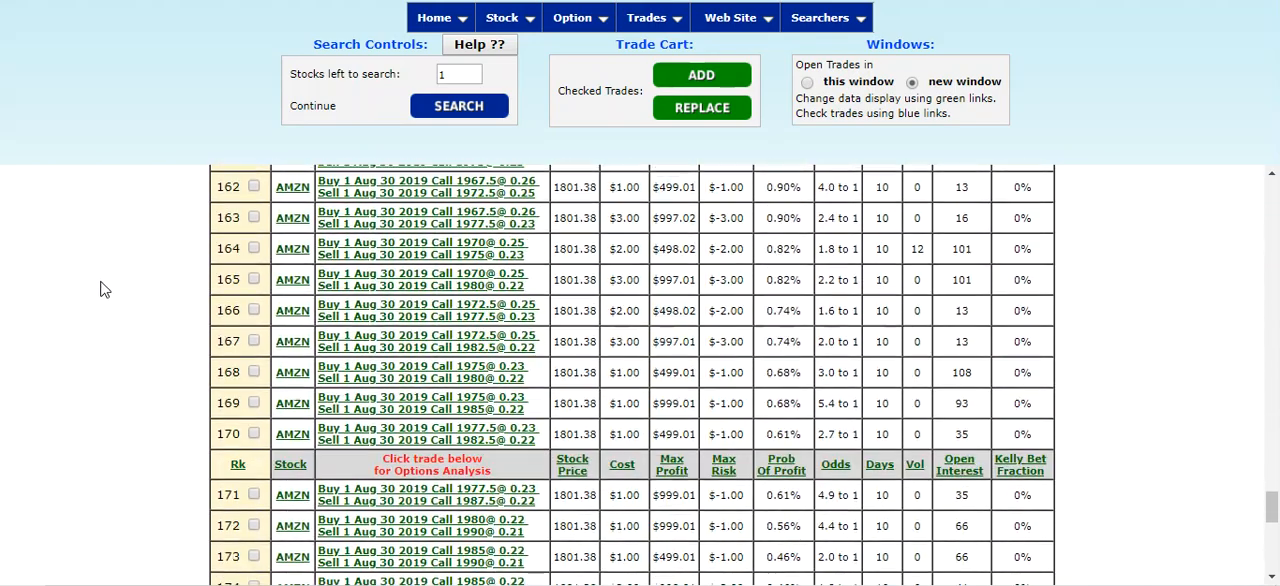
scroll(down, 3)
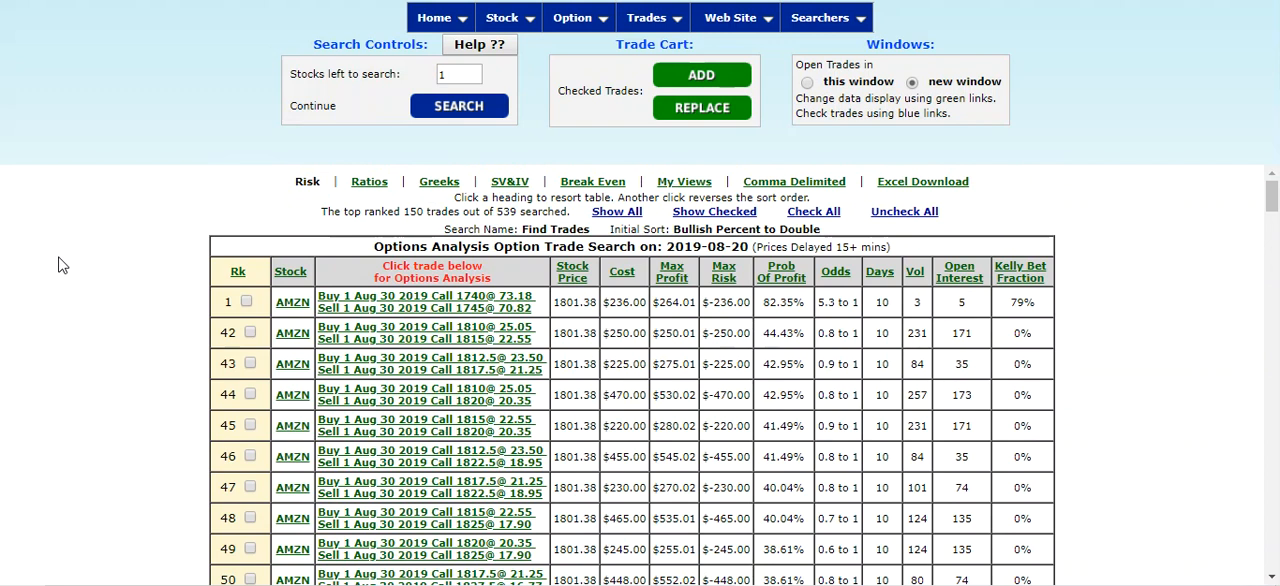
mouse_move(452, 212)
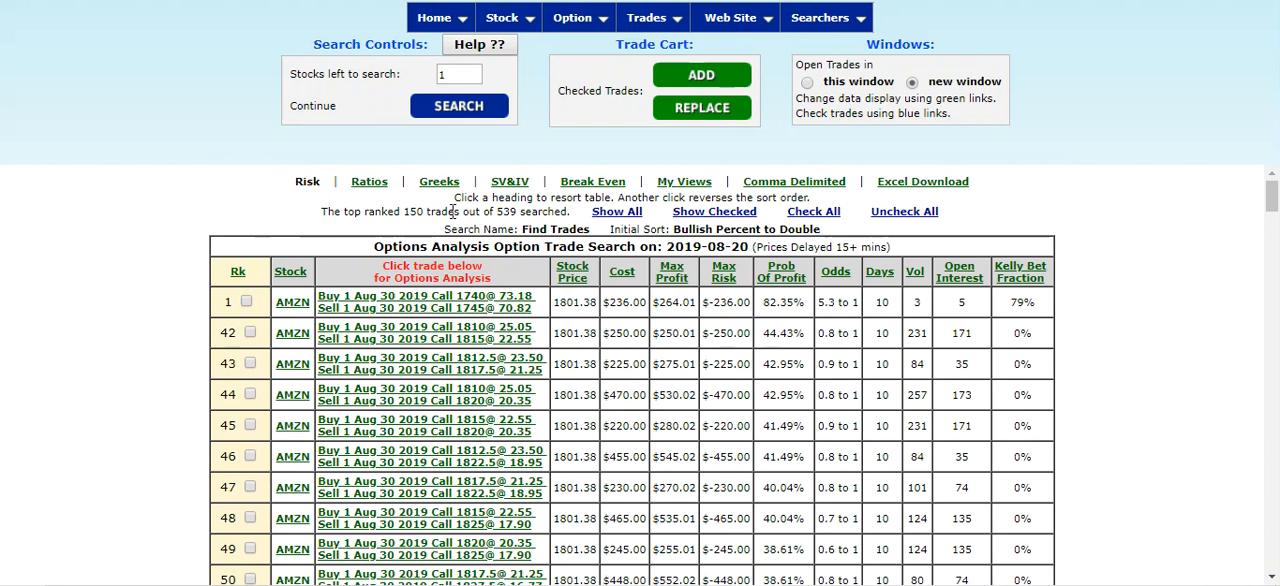
mouse_move(420, 332)
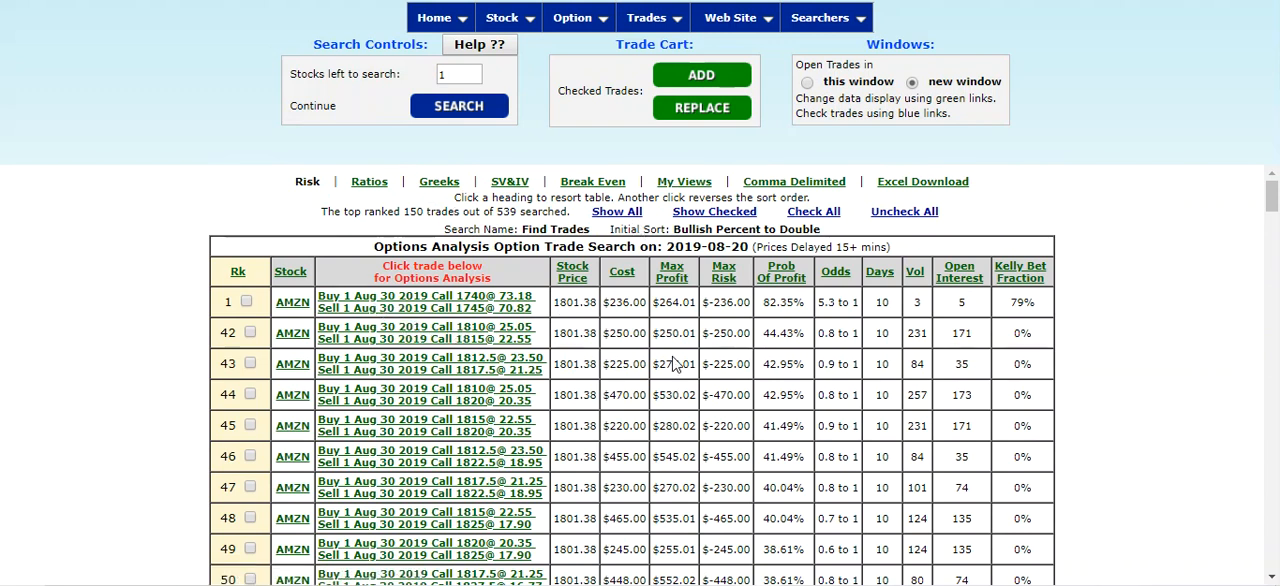
mouse_move(908, 378)
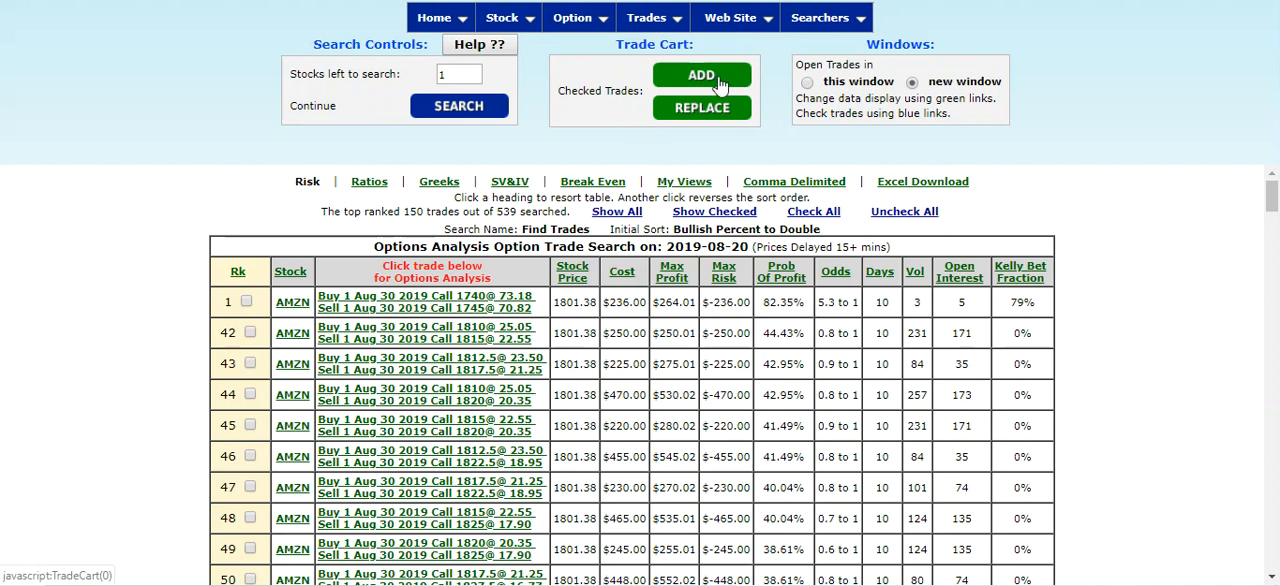
Switch from Find Trades to the Find Trades++ searcher, keeping AMZN as the symbol.
click(824, 18)
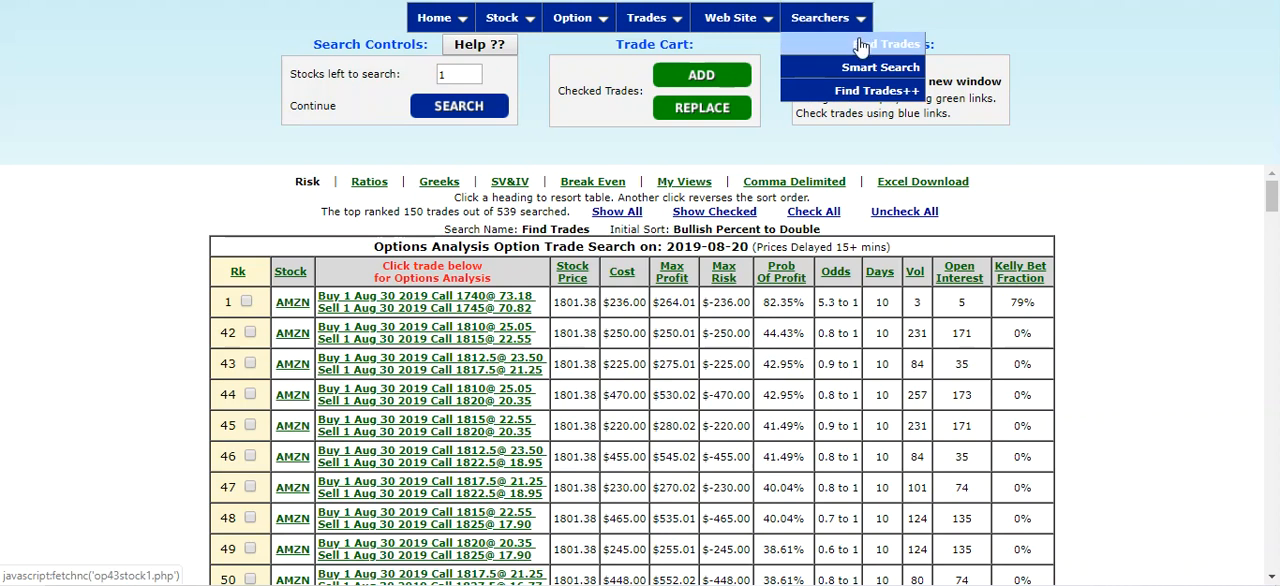
mouse_move(862, 90)
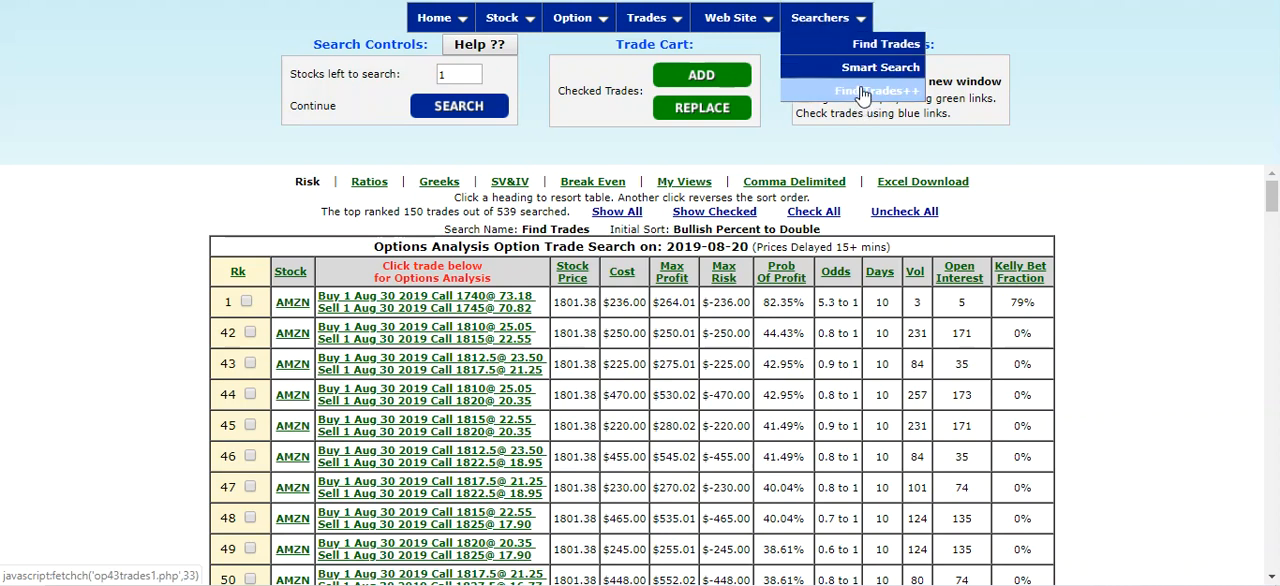
click(870, 92)
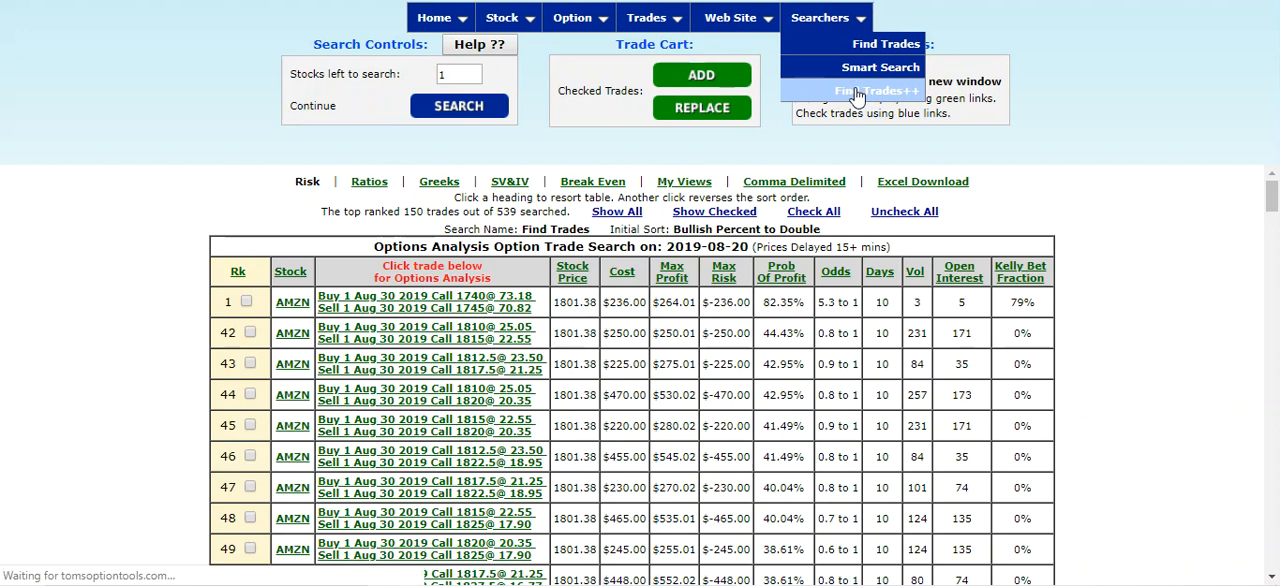
click(848, 92)
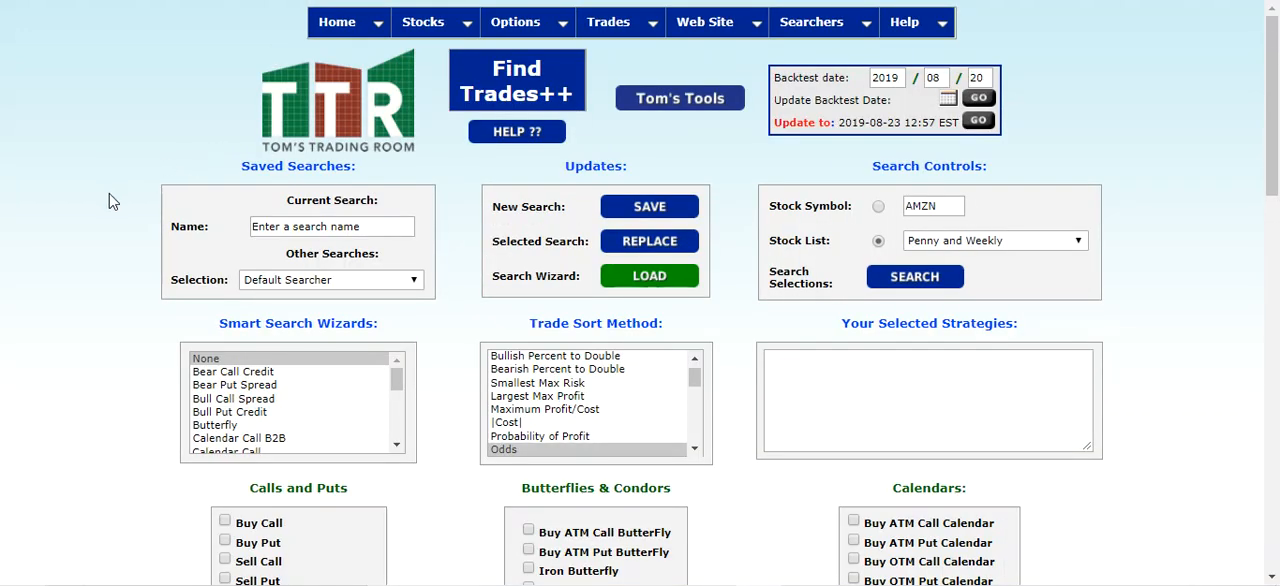
scroll(down, 3)
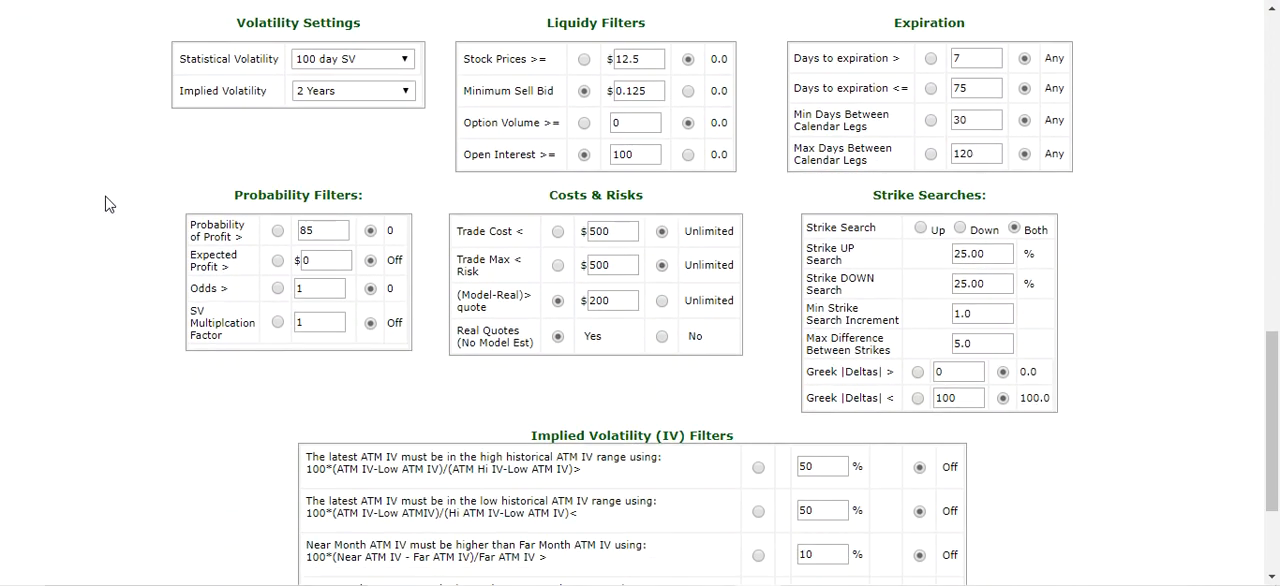
scroll(down, 3)
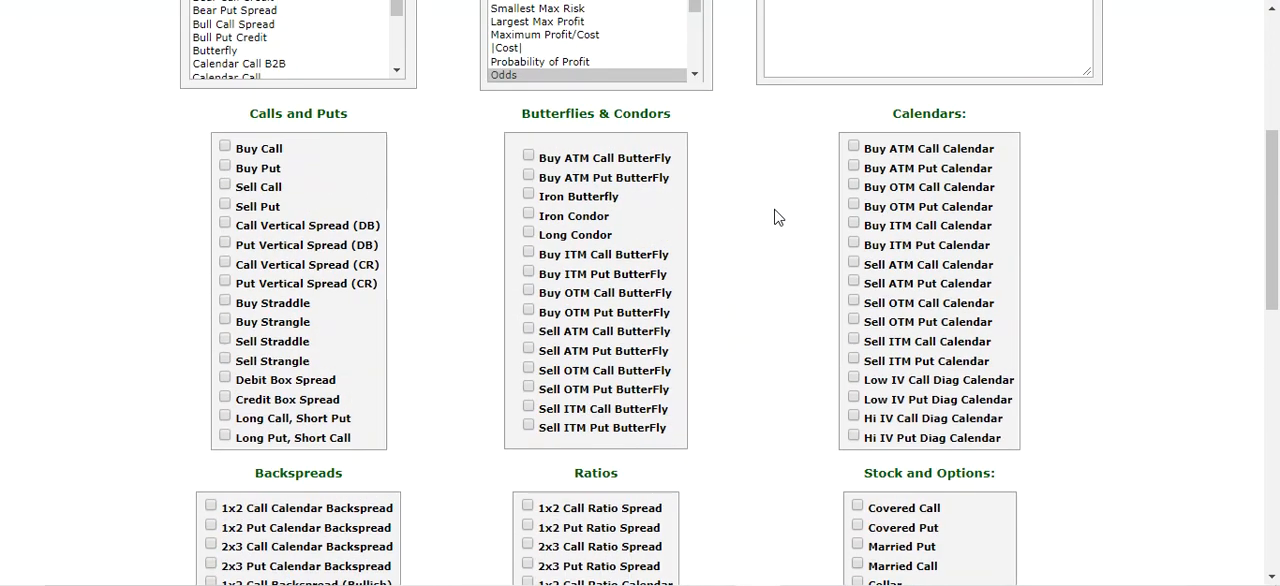
scroll(down, 3)
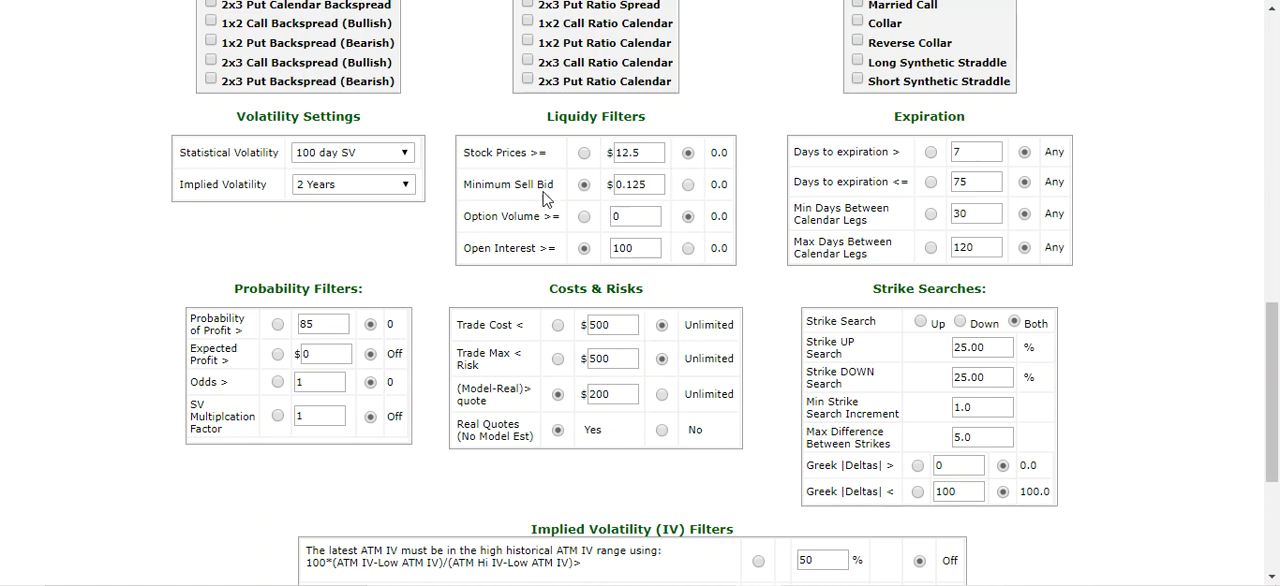
mouse_move(678, 318)
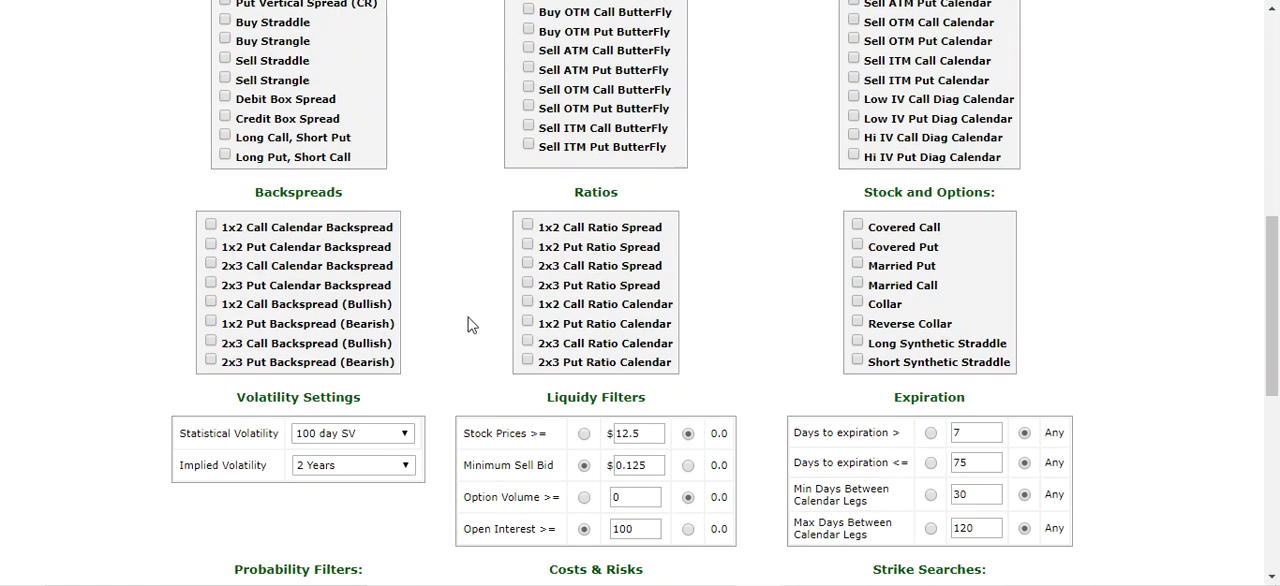
scroll(up, 3)
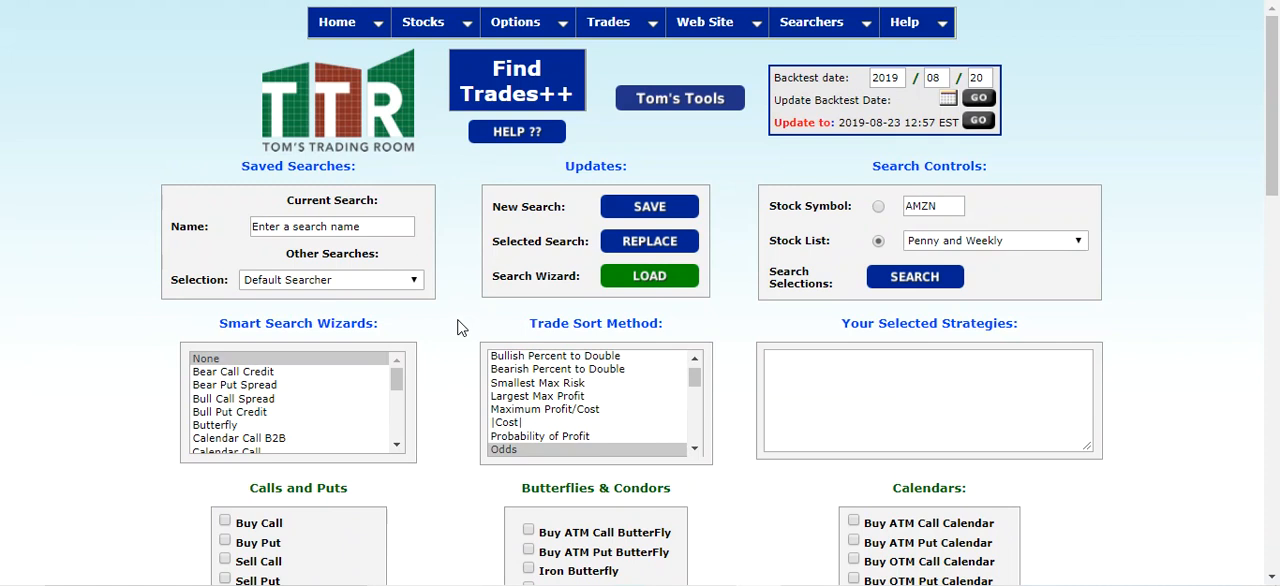
mouse_move(728, 252)
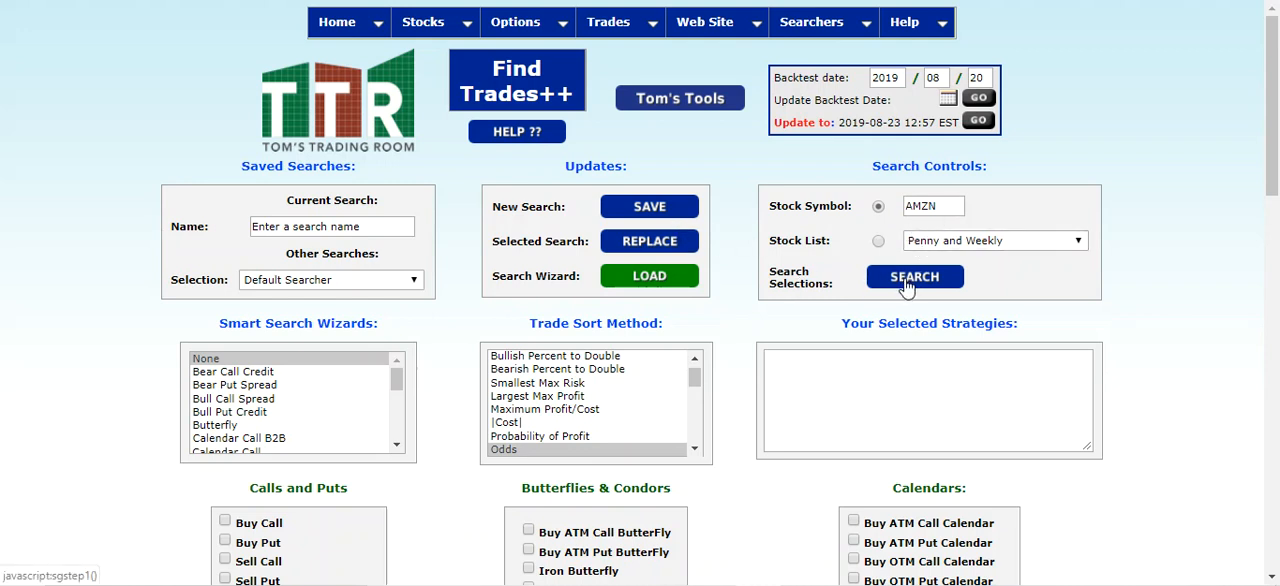
Select Call Vertical Spread (DB) as the strategy and Bullish Percent to Double as the sort method.
scroll(down, 3)
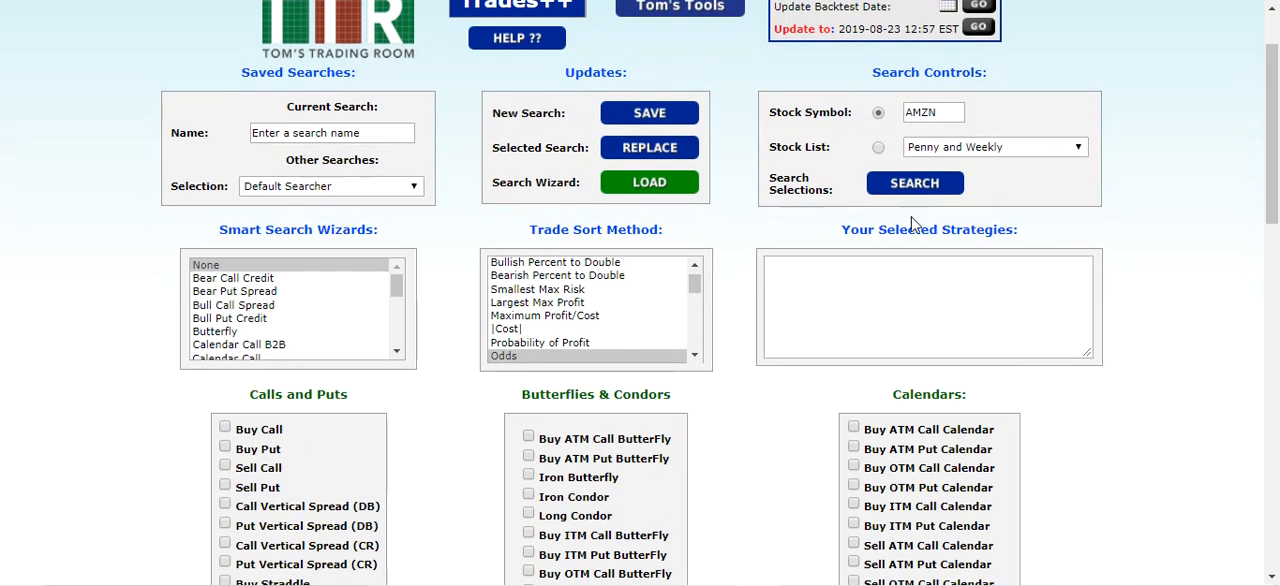
scroll(down, 3)
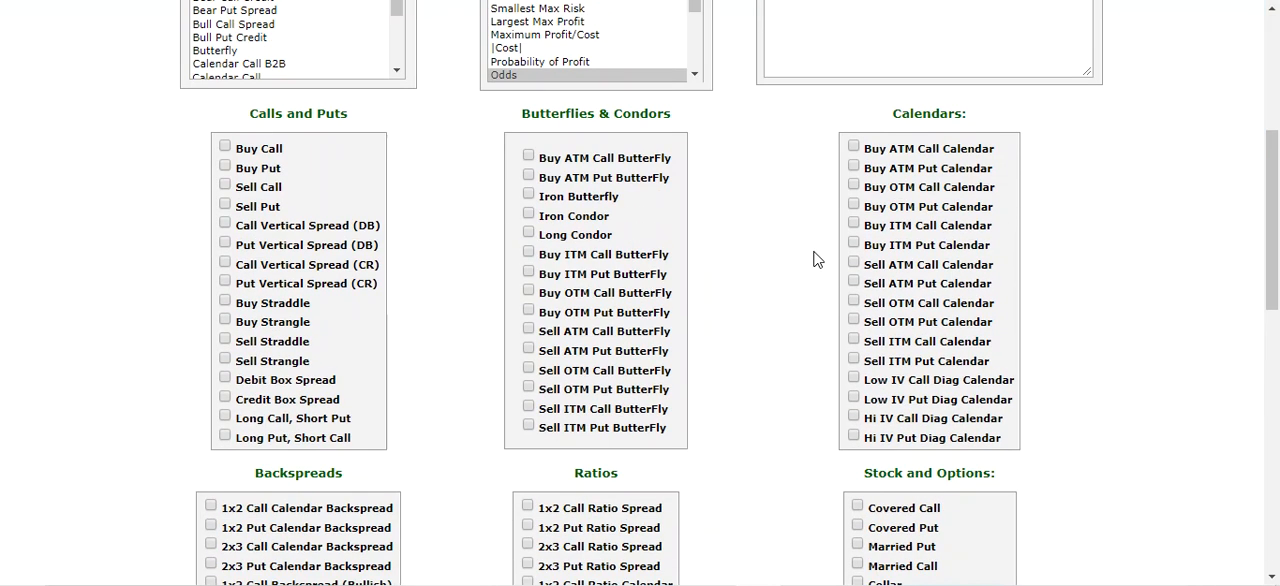
mouse_move(330, 280)
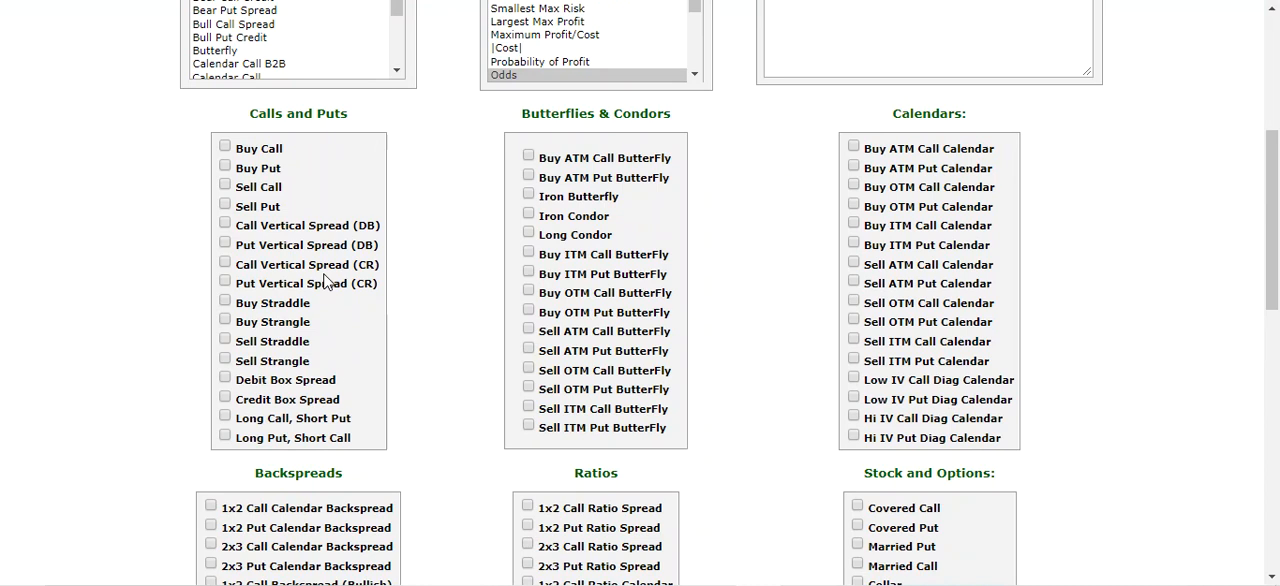
click(224, 224)
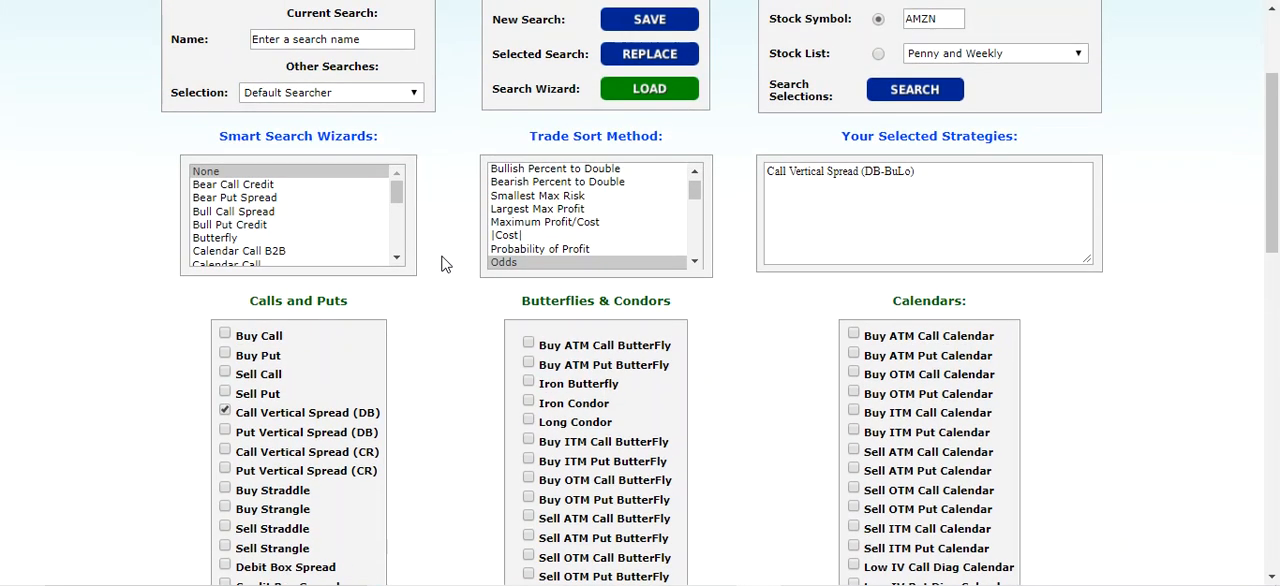
mouse_move(564, 176)
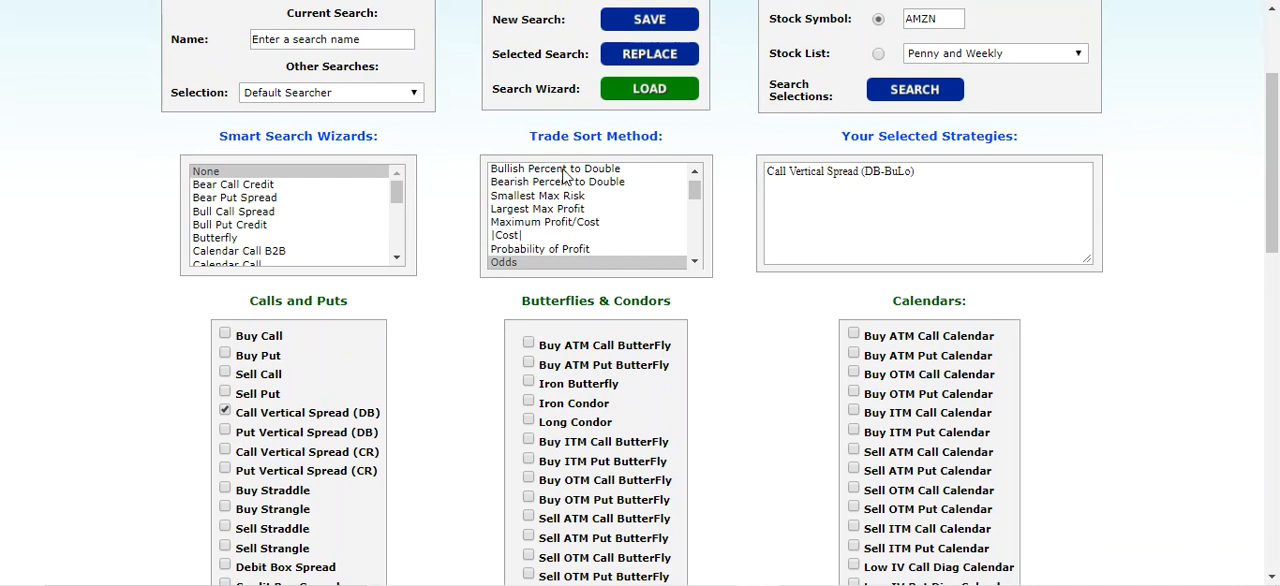
click(554, 168)
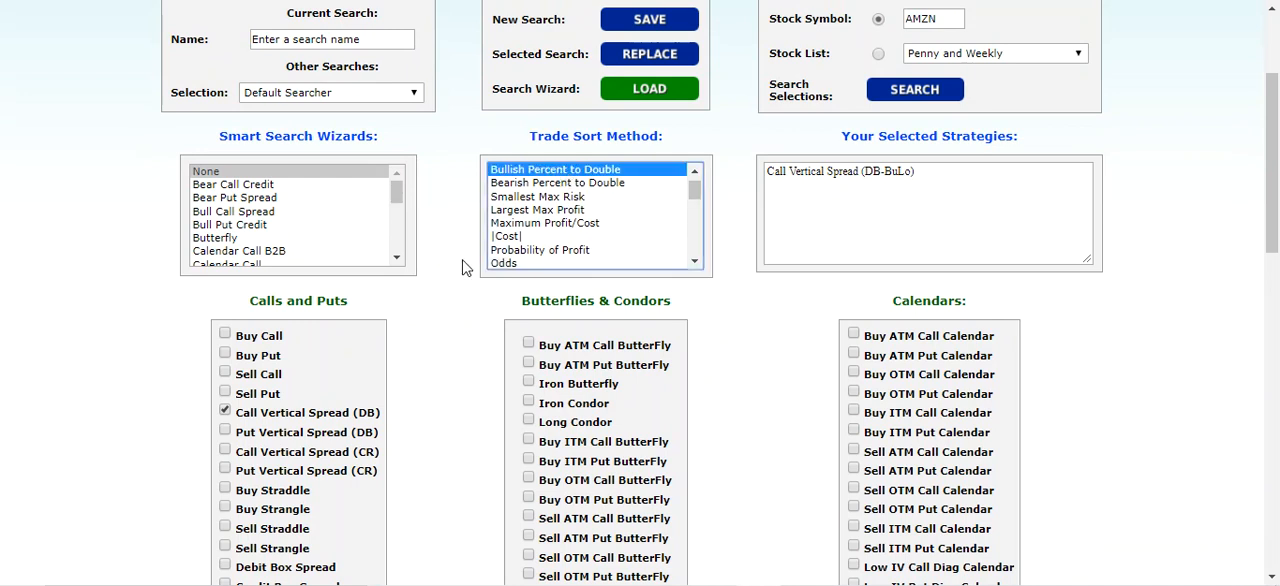
scroll(down, 3)
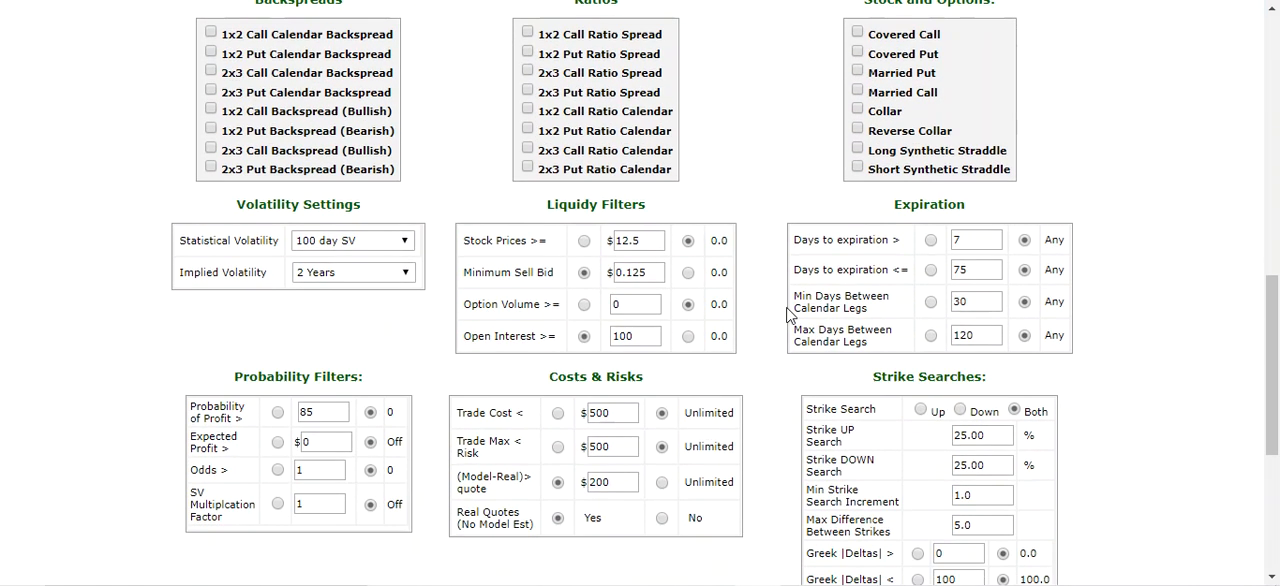
scroll(down, 3)
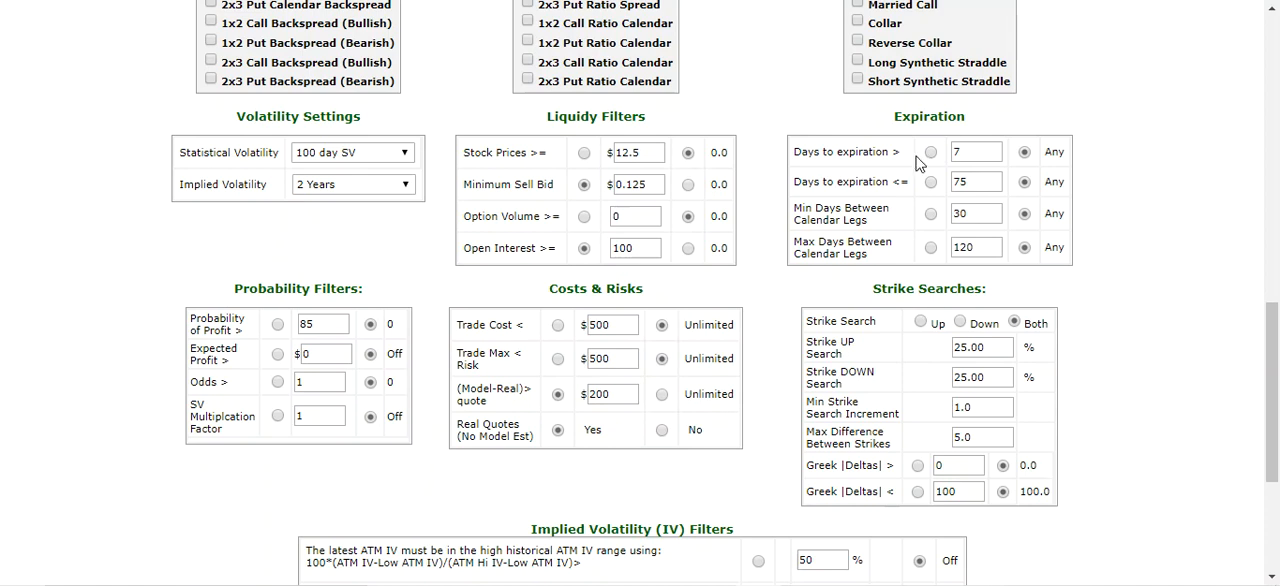
mouse_move(1044, 186)
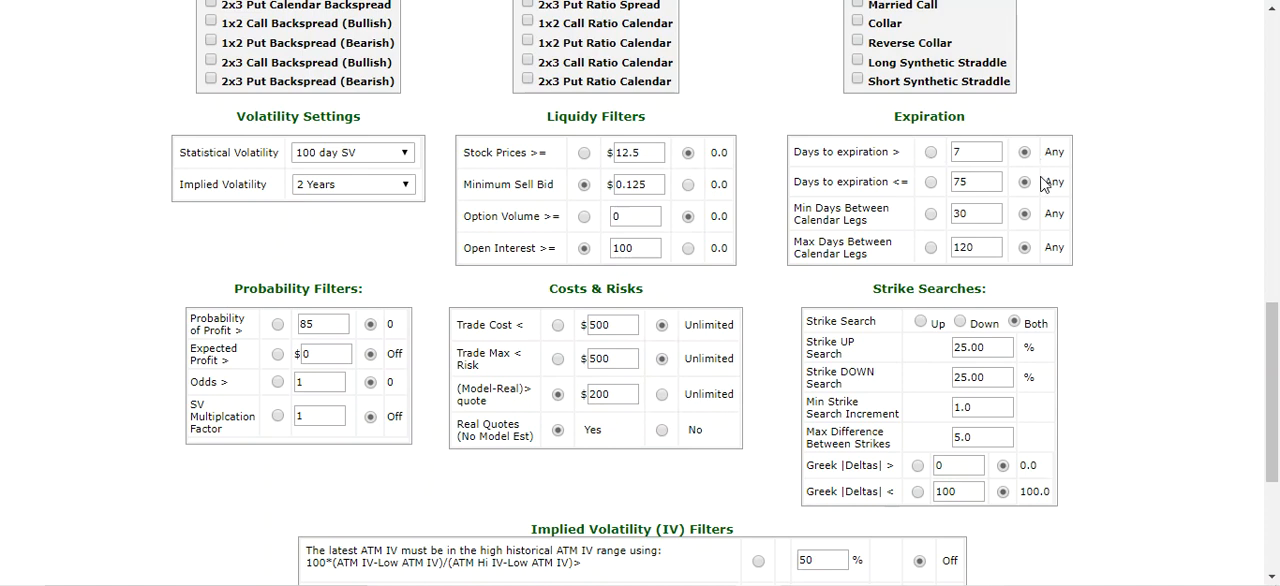
mouse_move(850, 242)
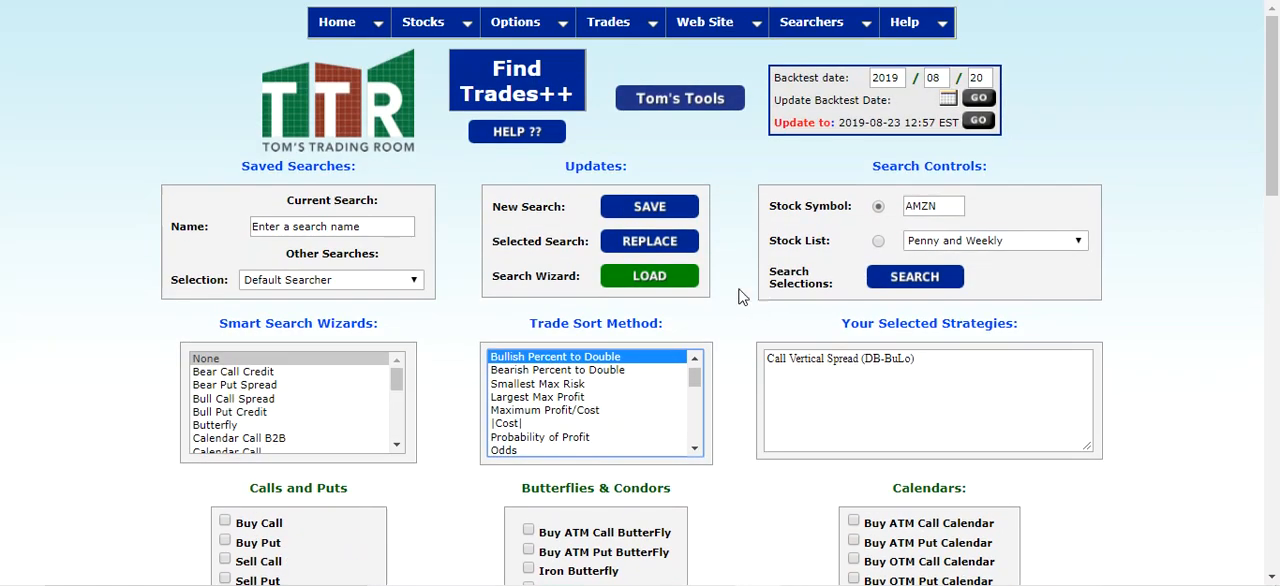
mouse_move(750, 296)
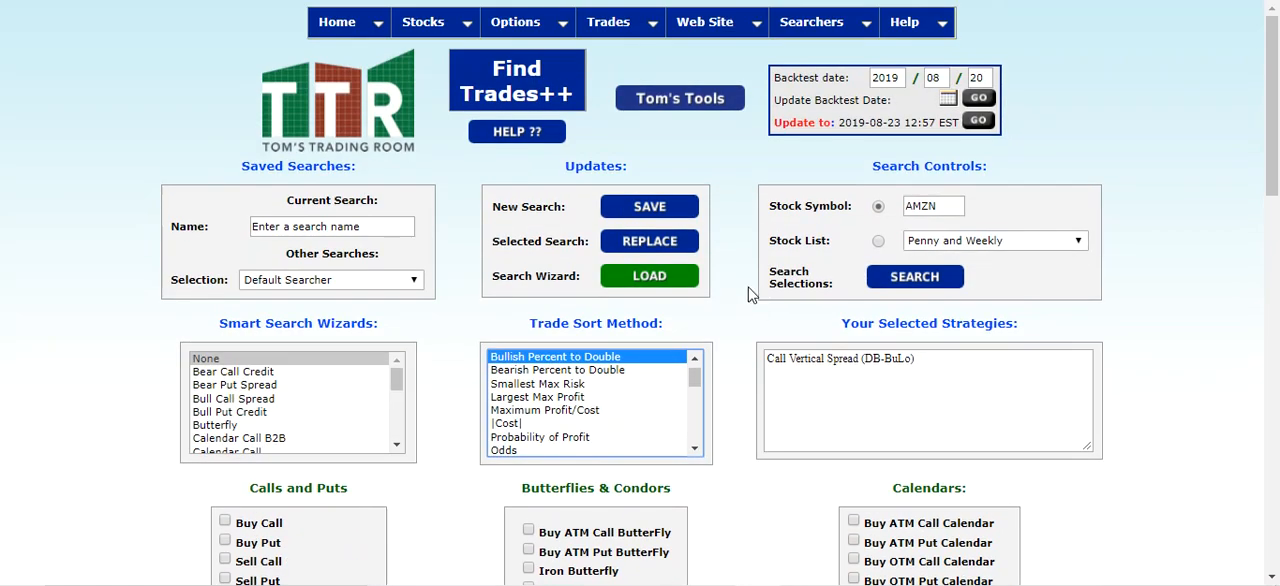
Run the Find Trades++ search, listing 139 AMZN call vertical spreads with Sept 20, 2019 expirations.
click(914, 276)
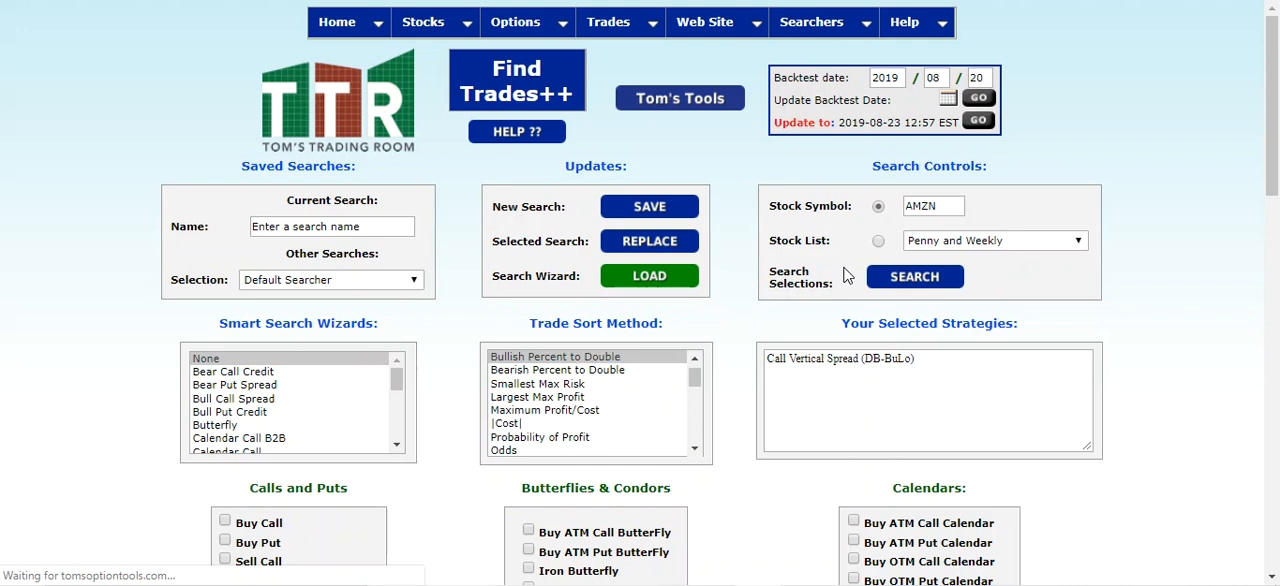
mouse_move(792, 260)
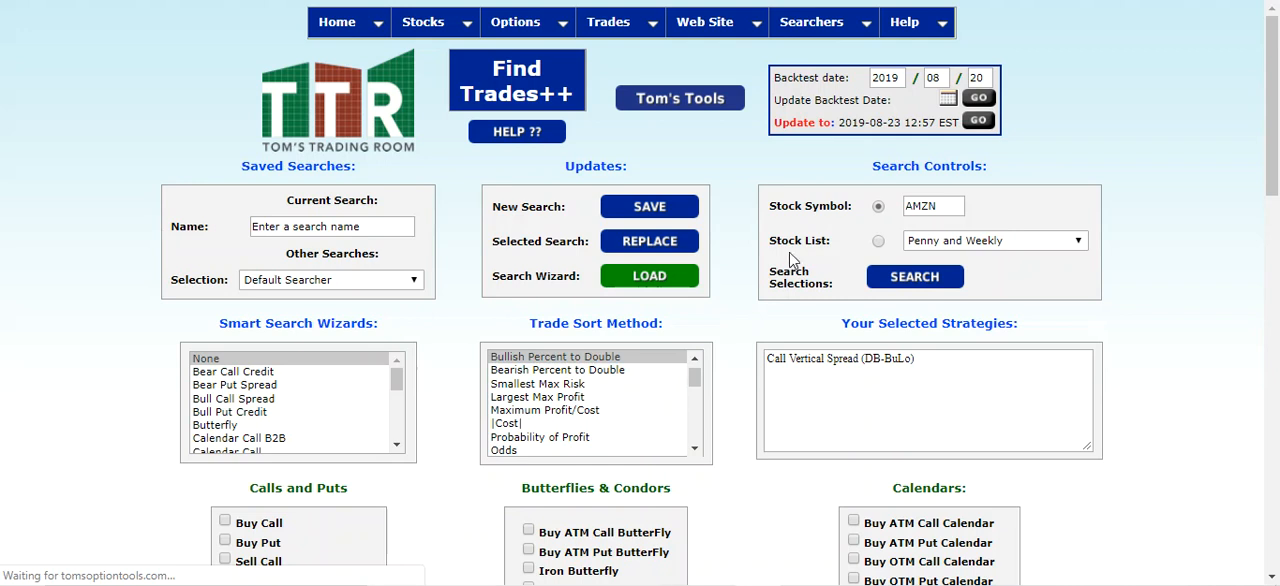
mouse_move(752, 258)
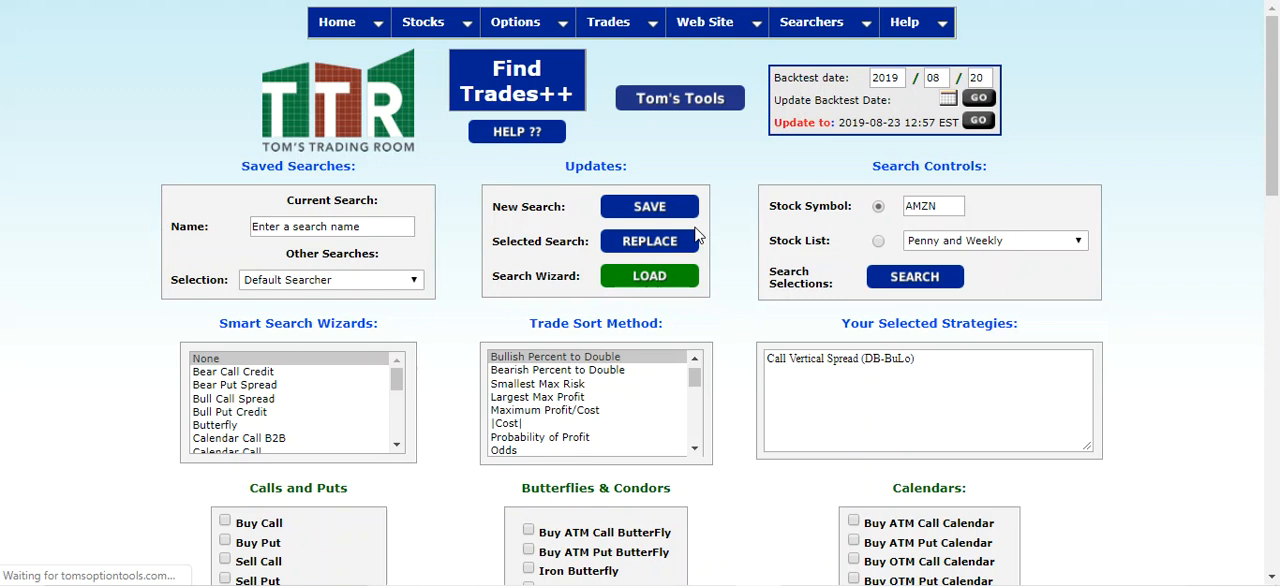
mouse_move(764, 232)
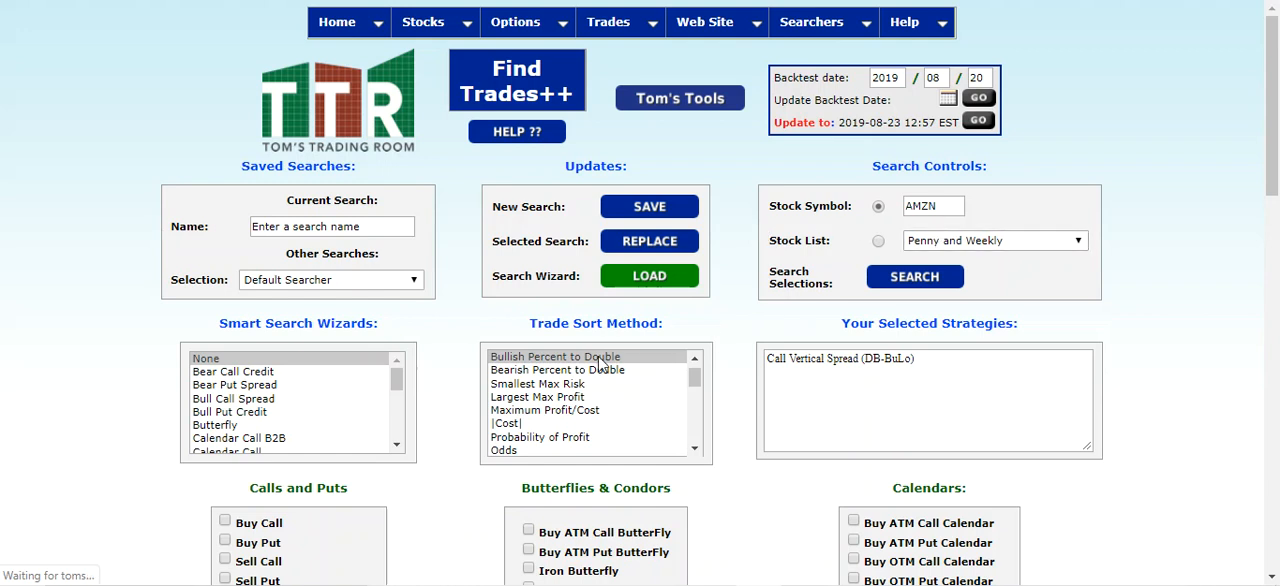
click(914, 276)
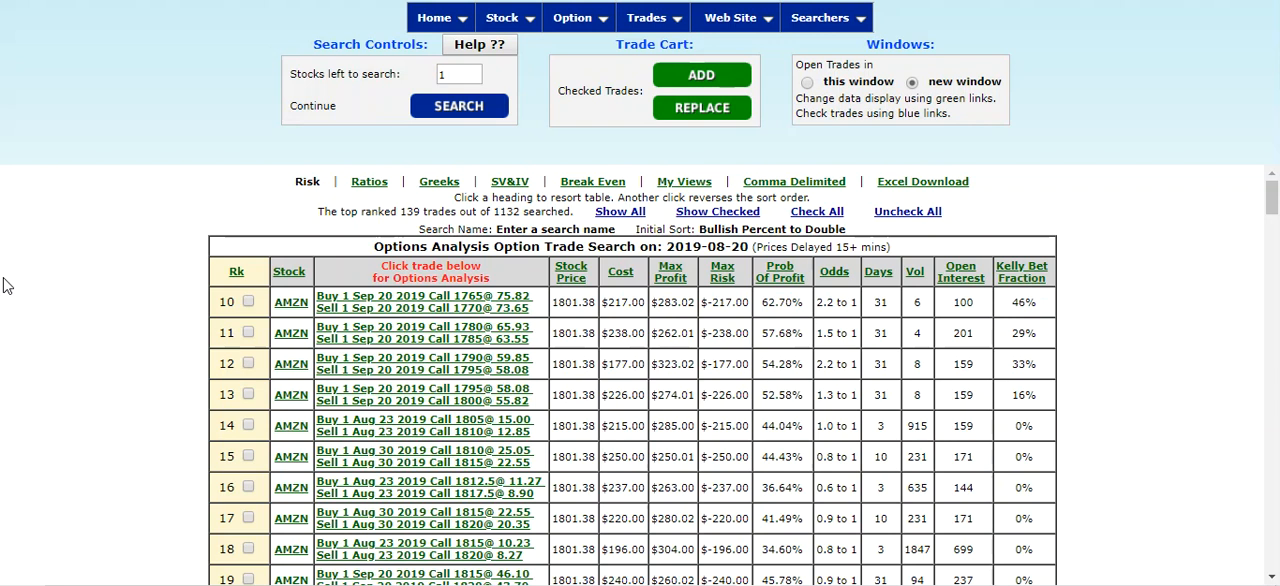
mouse_move(118, 324)
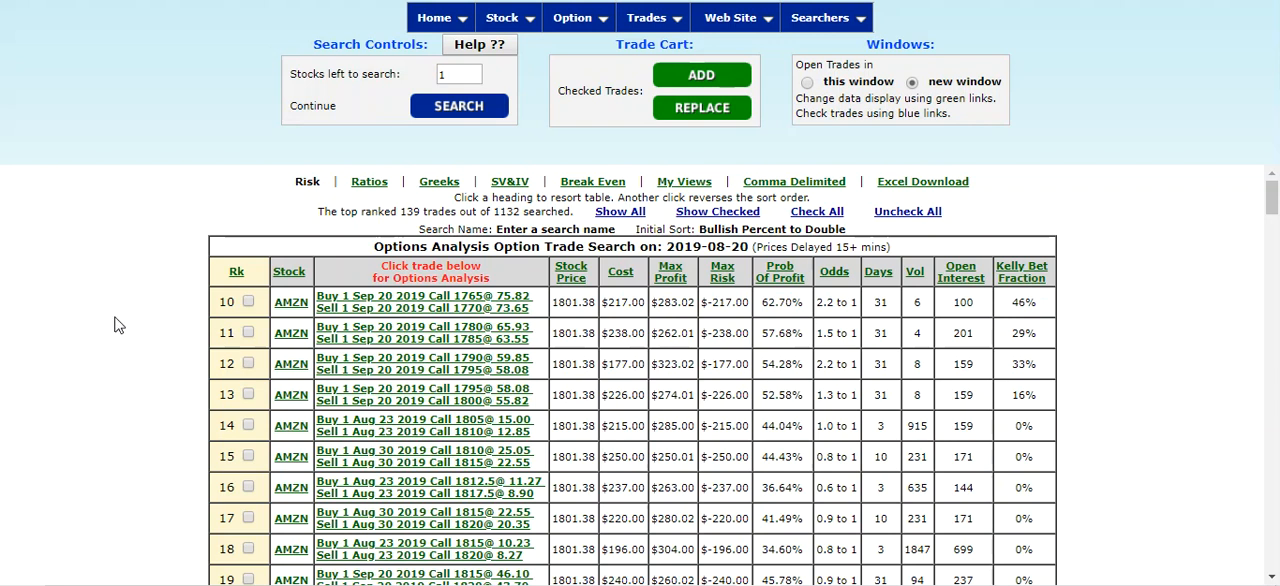
mouse_move(56, 236)
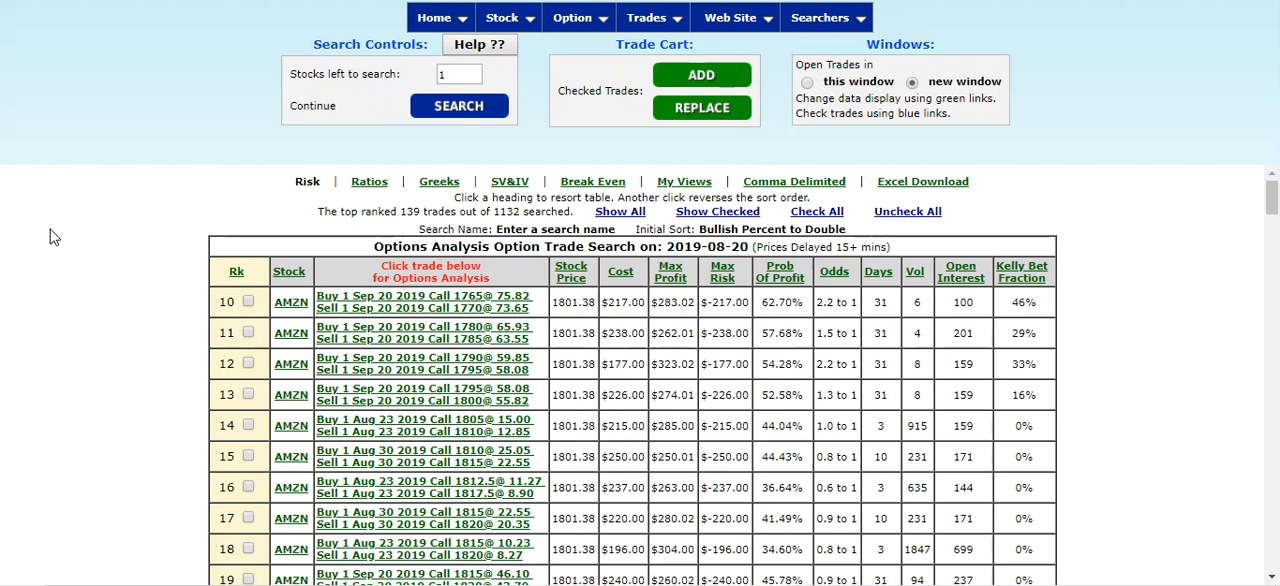
mouse_move(4, 32)
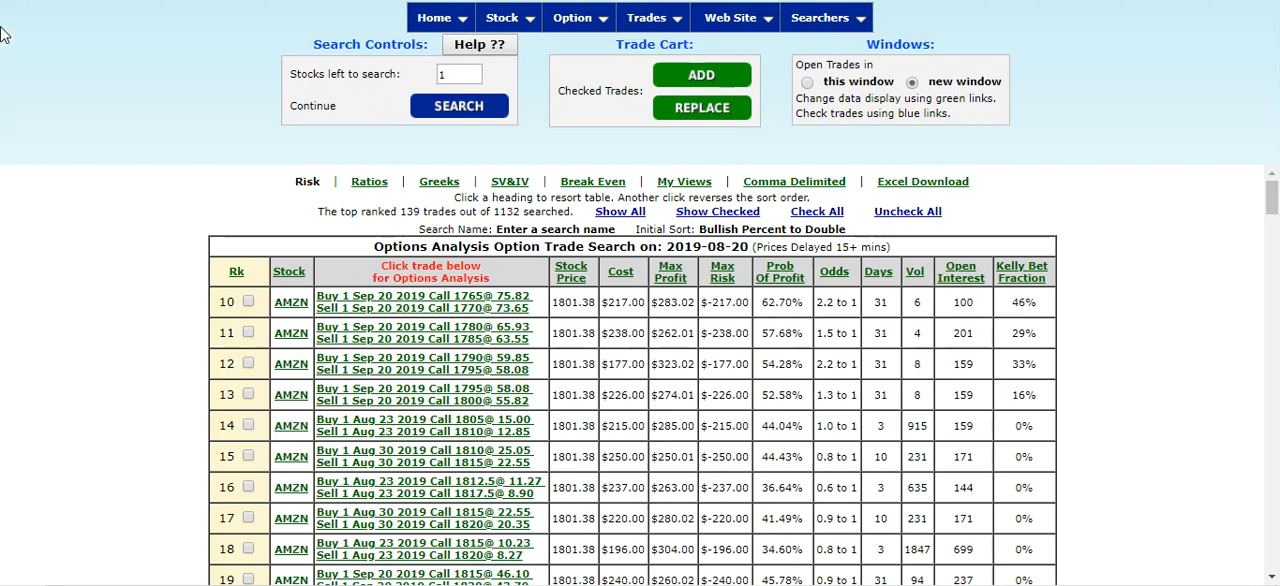